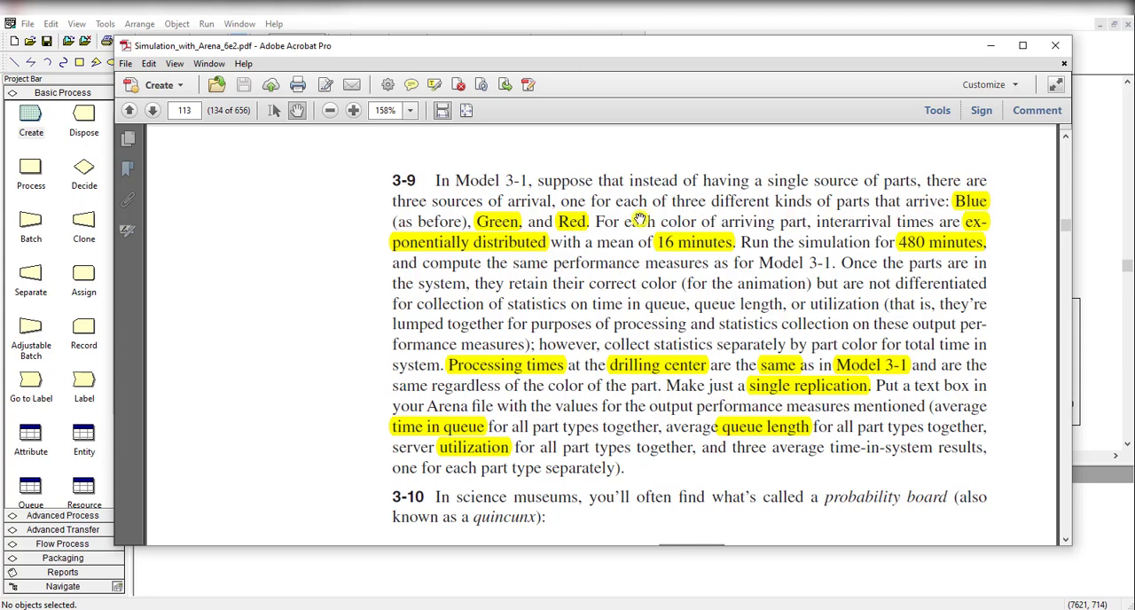
{"action": "mouse_move", "coordinate": [572, 233]}
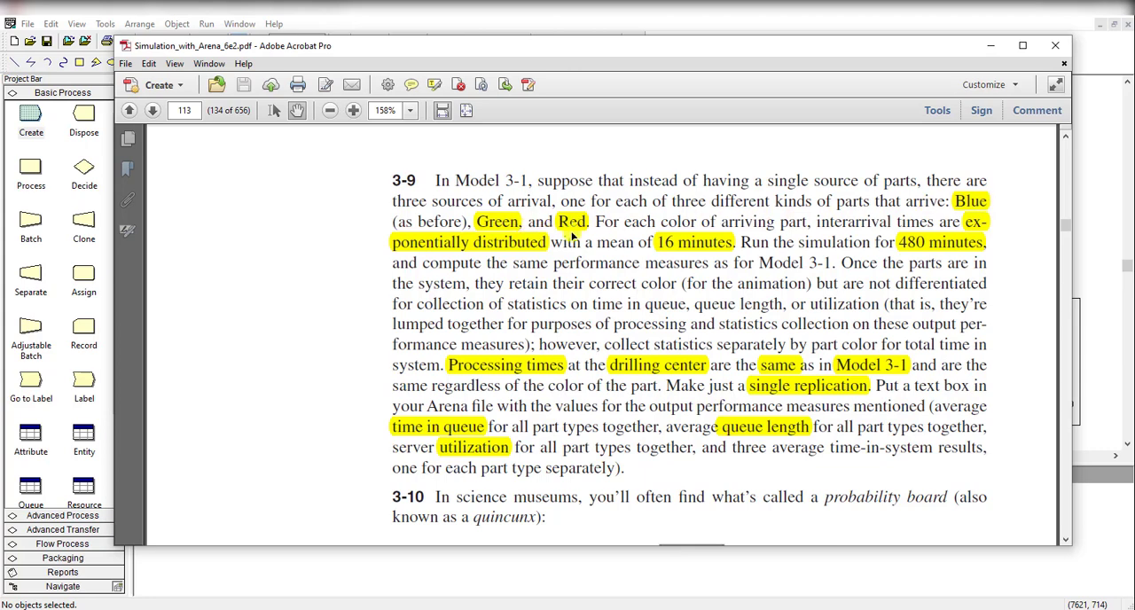
{"action": "mouse_move", "coordinate": [663, 232]}
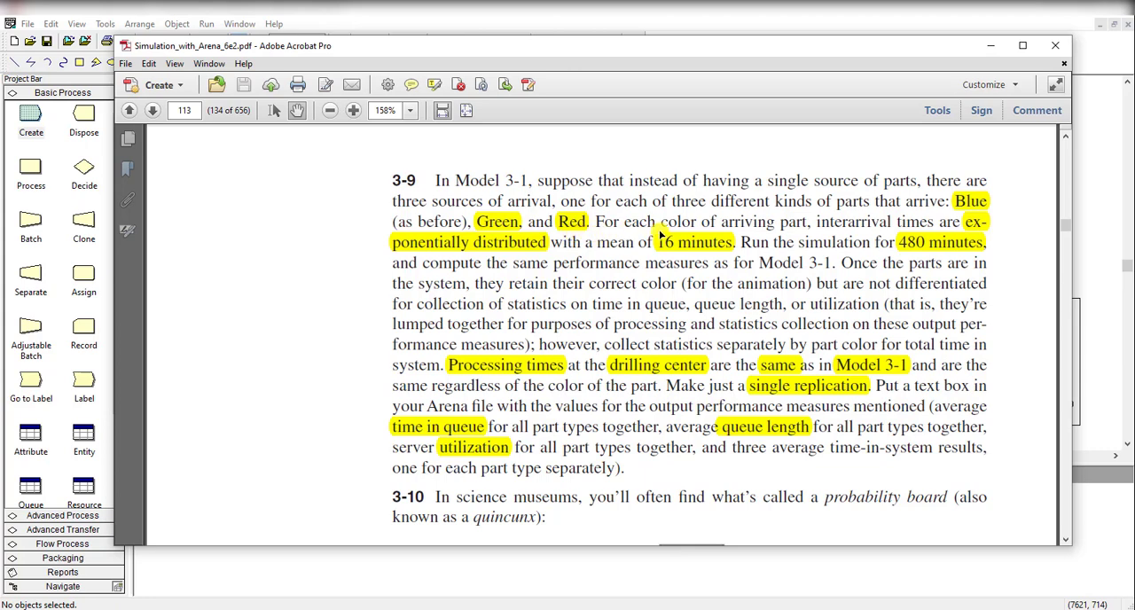
{"action": "mouse_move", "coordinate": [798, 226]}
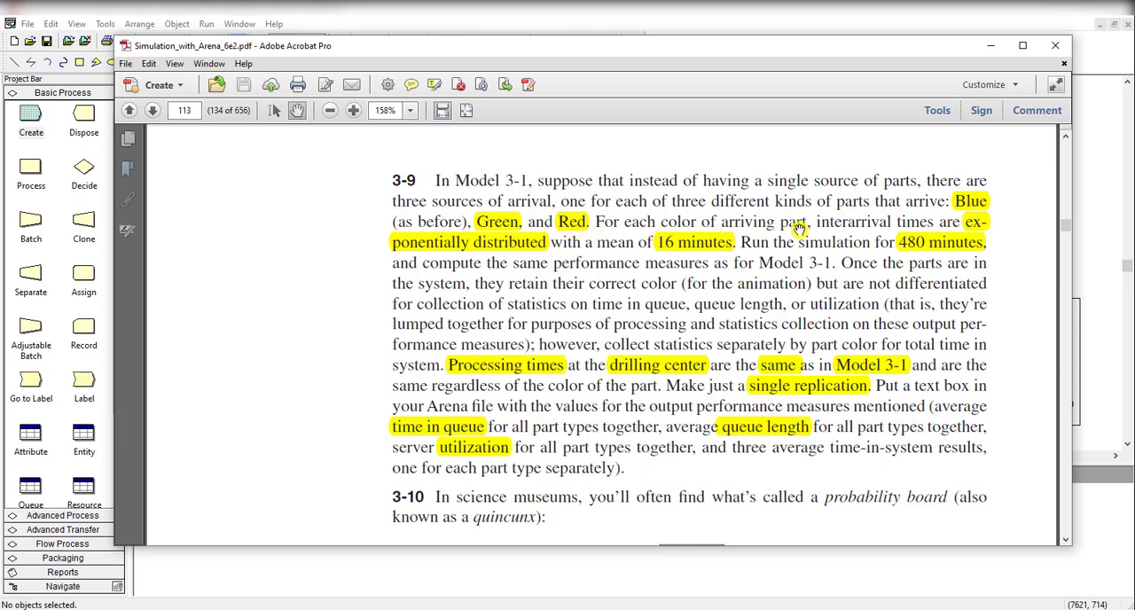
{"action": "mouse_move", "coordinate": [942, 223]}
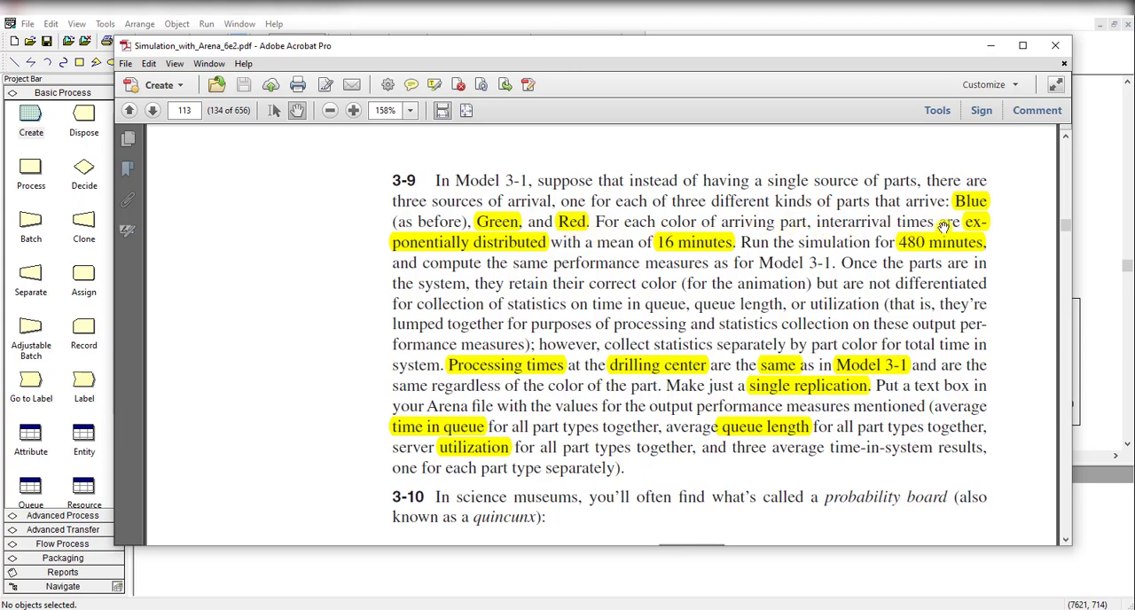
{"action": "mouse_move", "coordinate": [518, 262]}
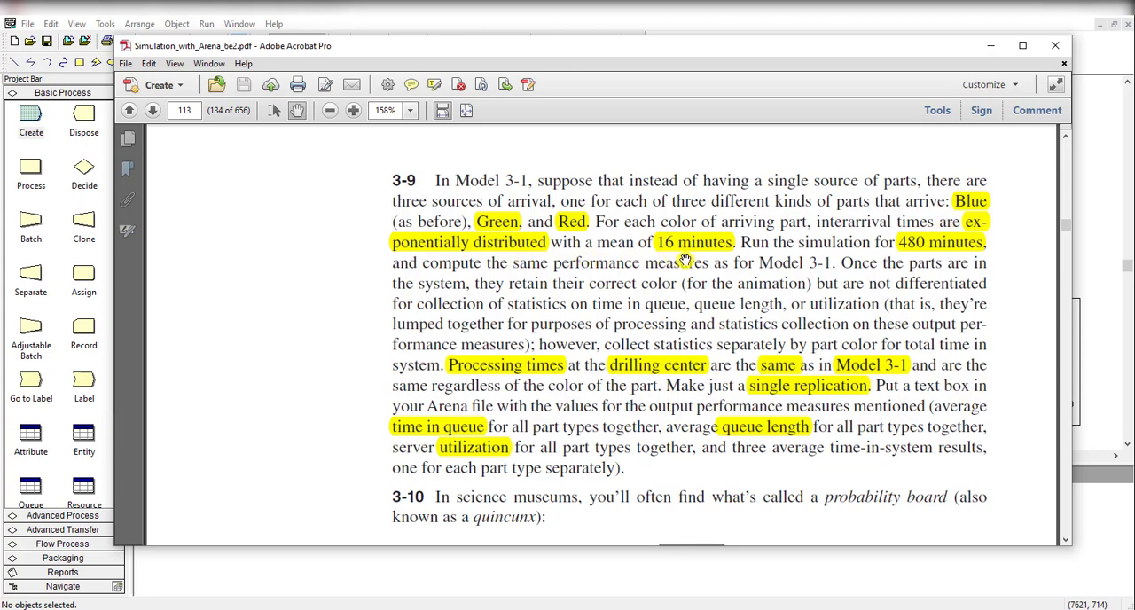
{"action": "mouse_move", "coordinate": [816, 257]}
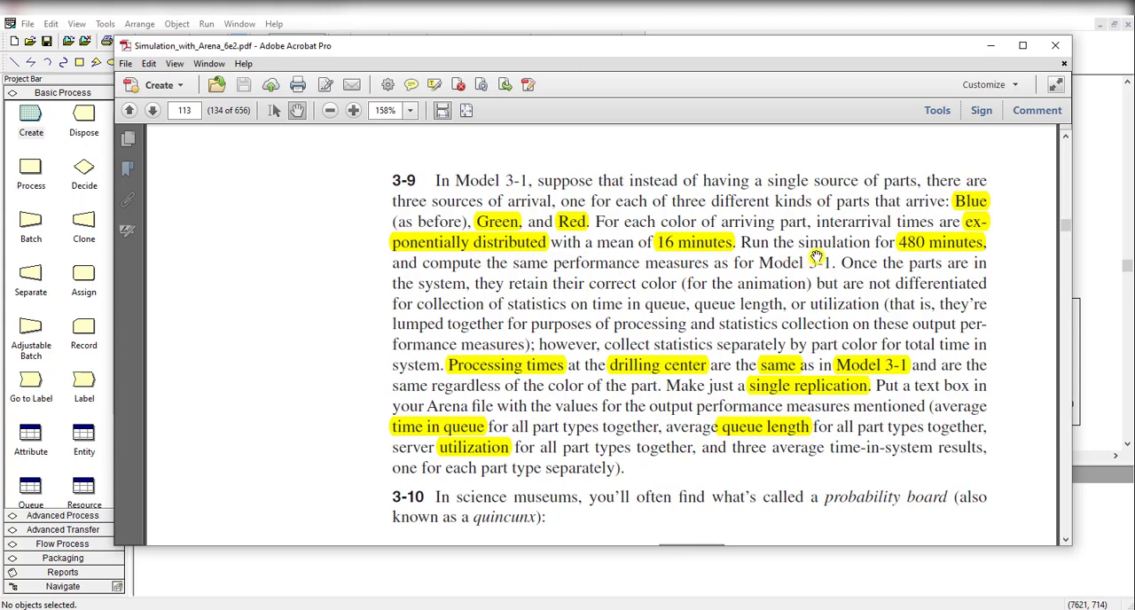
{"action": "mouse_move", "coordinate": [919, 257]}
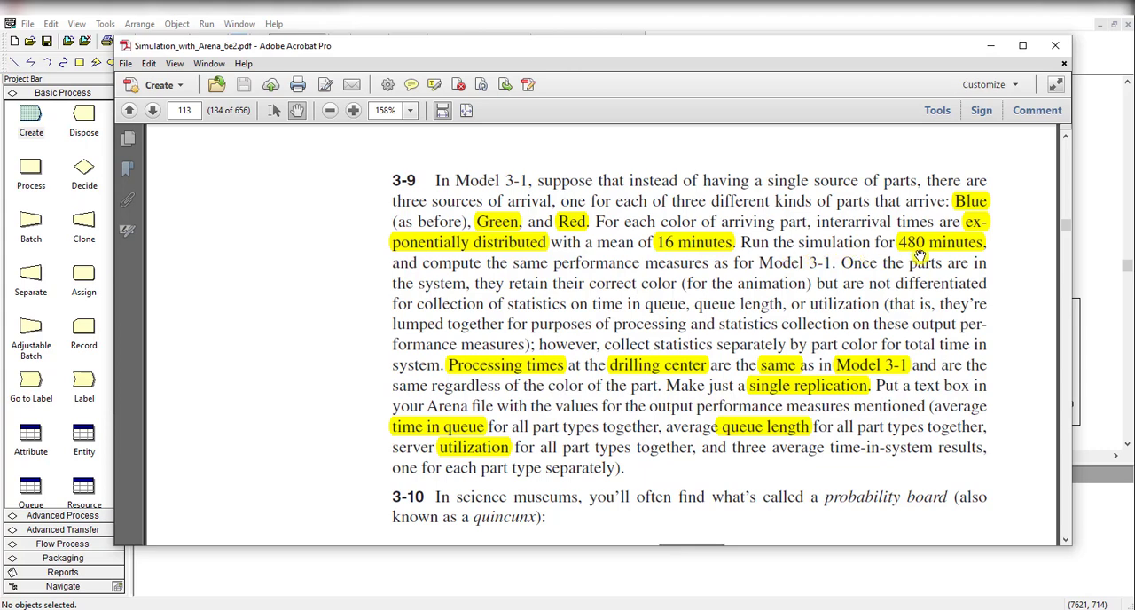
{"action": "mouse_move", "coordinate": [525, 287]}
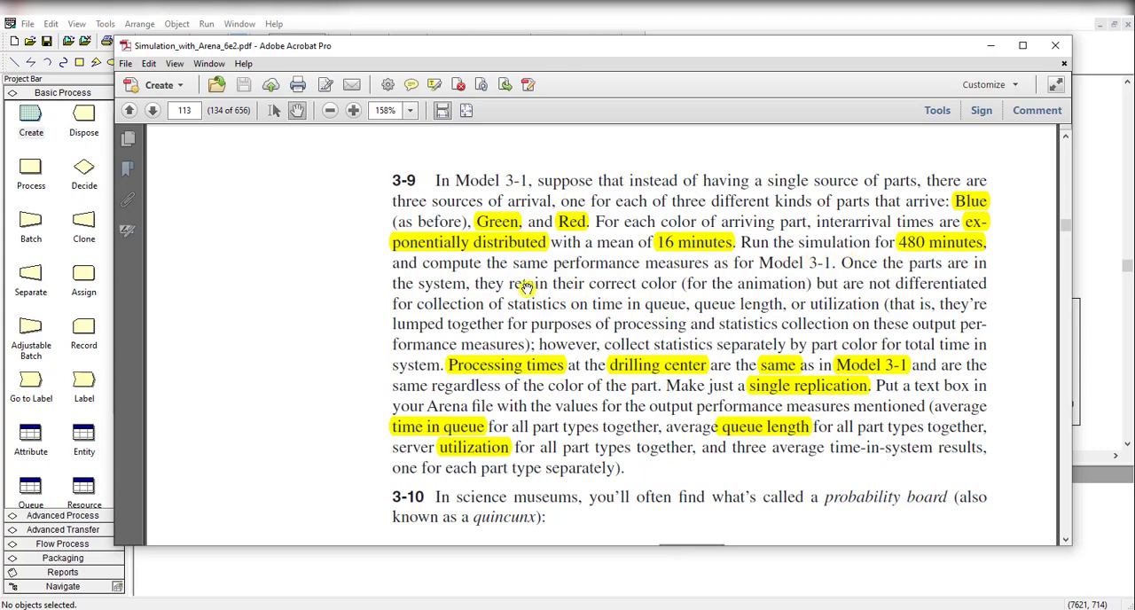
{"action": "mouse_move", "coordinate": [672, 280]}
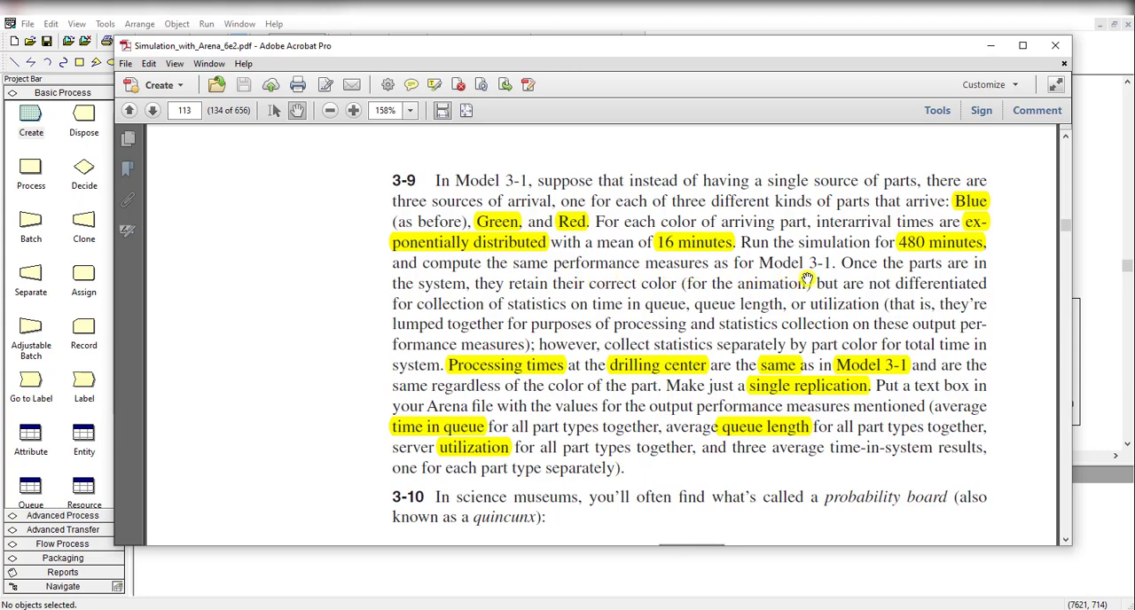
{"action": "mouse_move", "coordinate": [811, 285]}
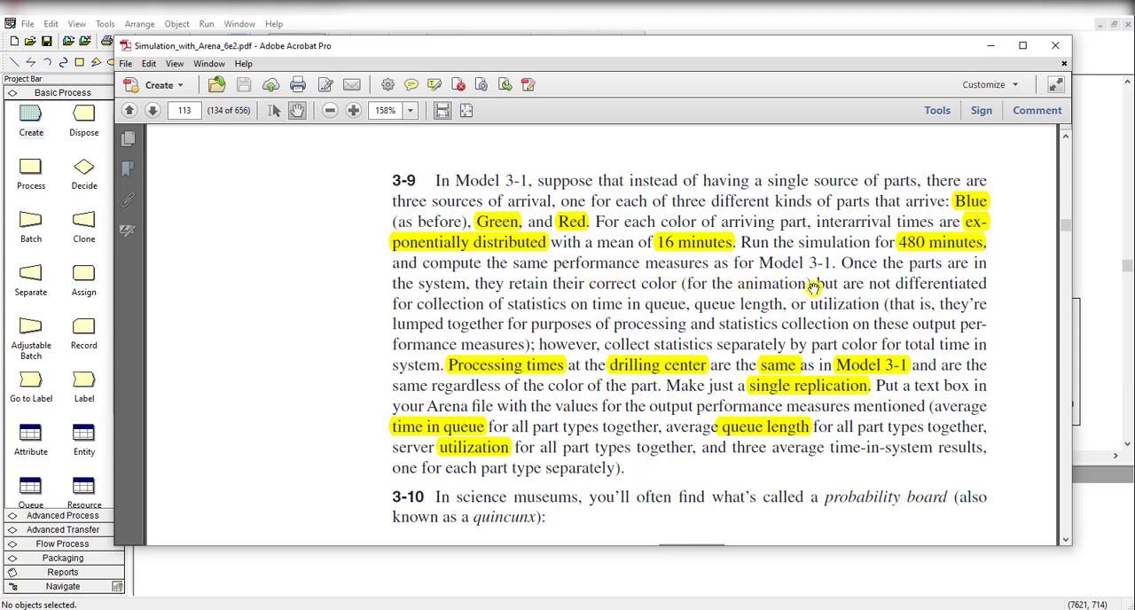
{"action": "mouse_move", "coordinate": [574, 377]}
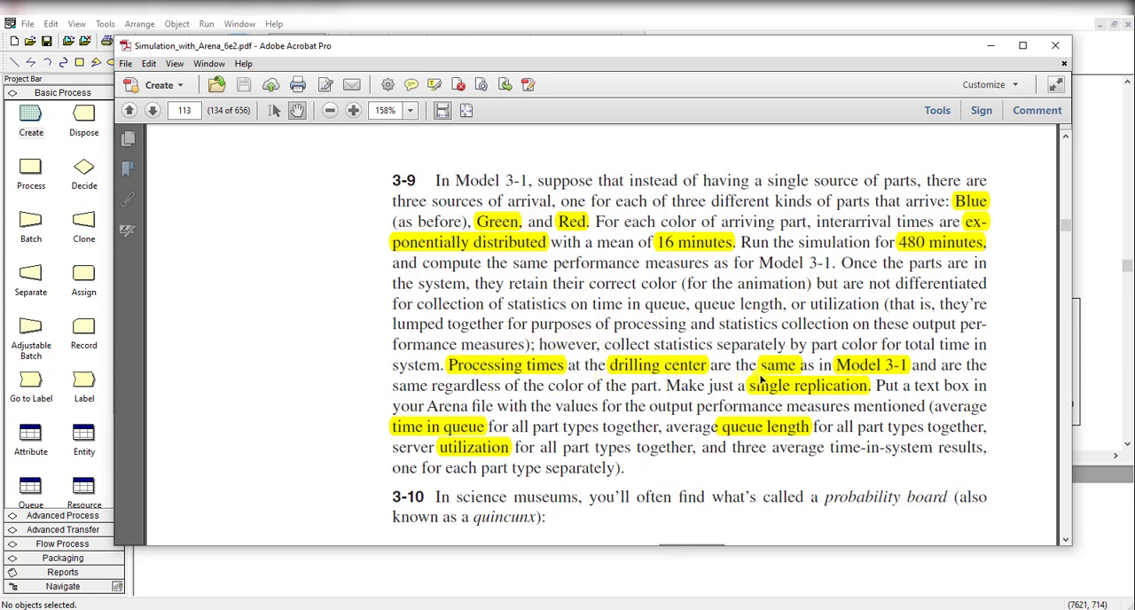
{"action": "mouse_move", "coordinate": [825, 369]}
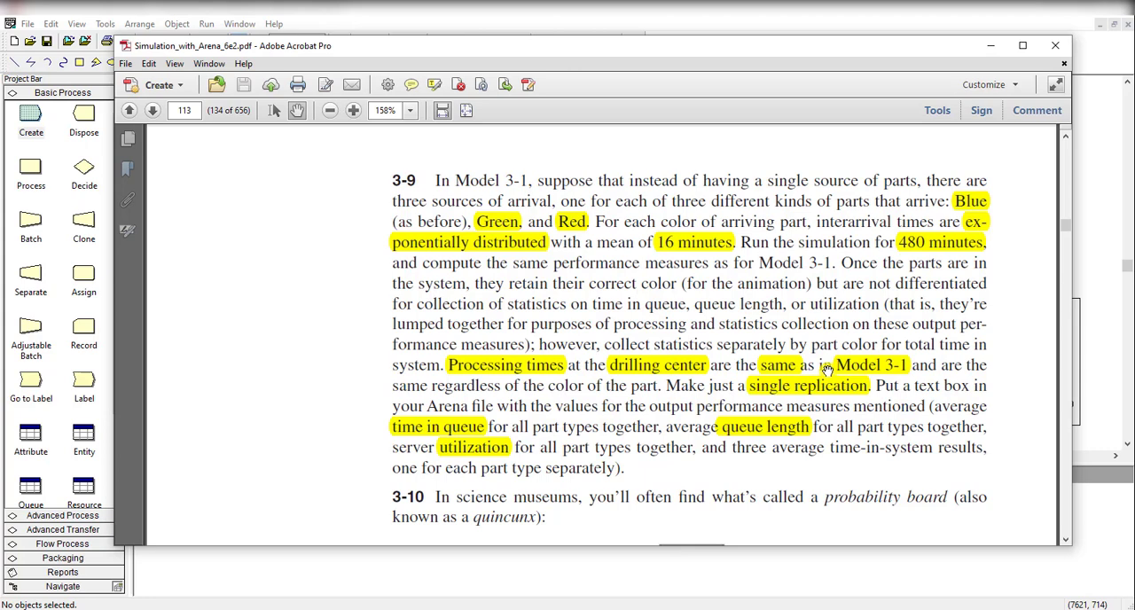
{"action": "mouse_move", "coordinate": [794, 405]}
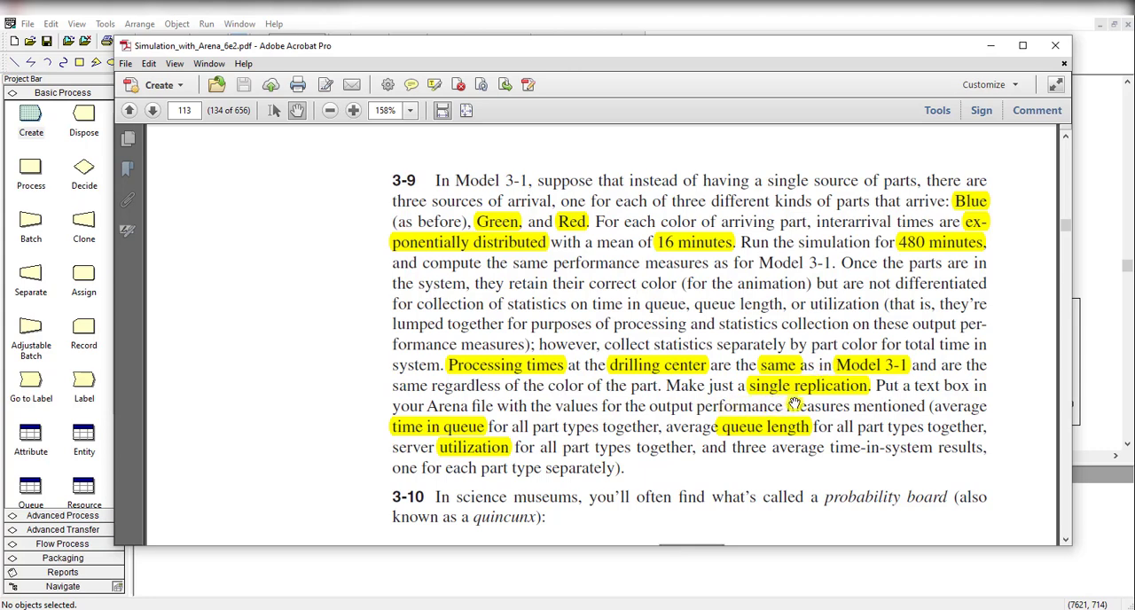
{"action": "mouse_move", "coordinate": [738, 409]}
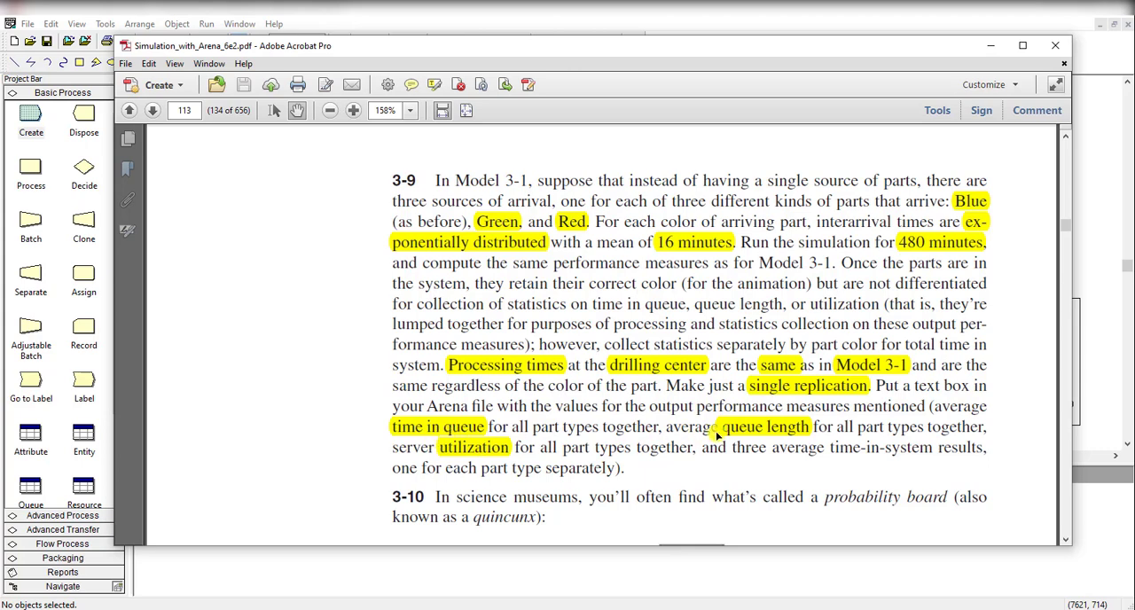
{"action": "mouse_move", "coordinate": [470, 456]}
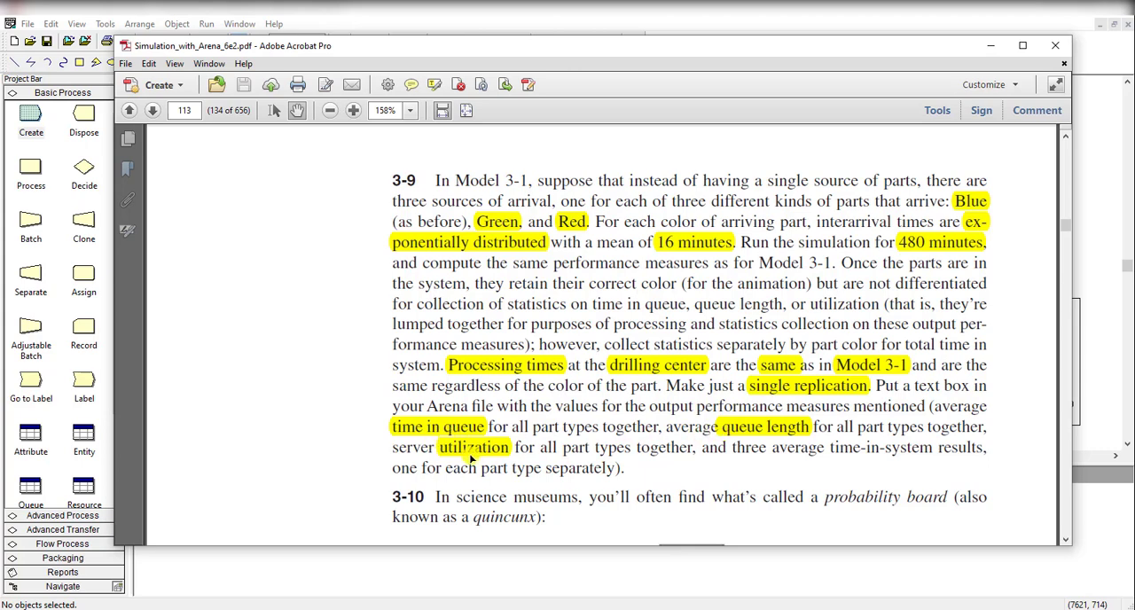
{"action": "mouse_move", "coordinate": [774, 452]}
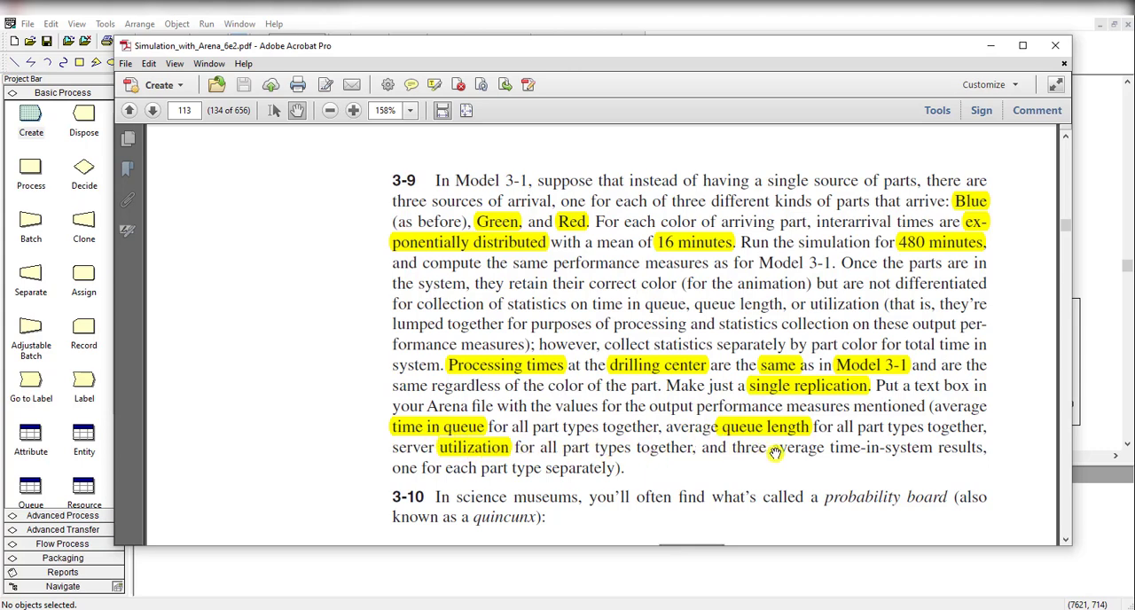
{"action": "mouse_move", "coordinate": [856, 465]}
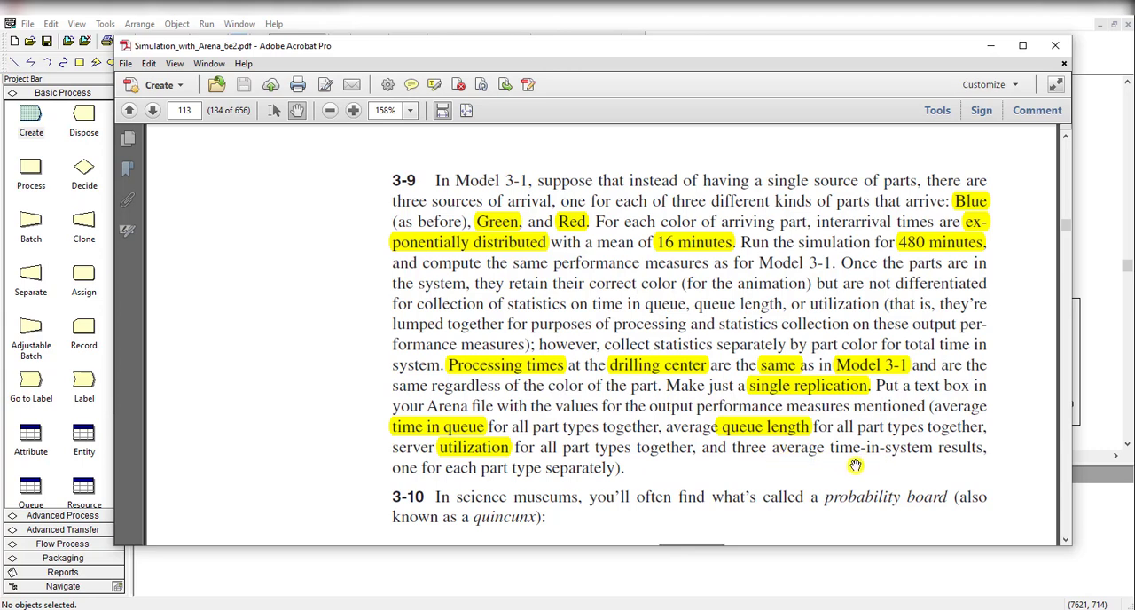
{"action": "mouse_move", "coordinate": [548, 479]}
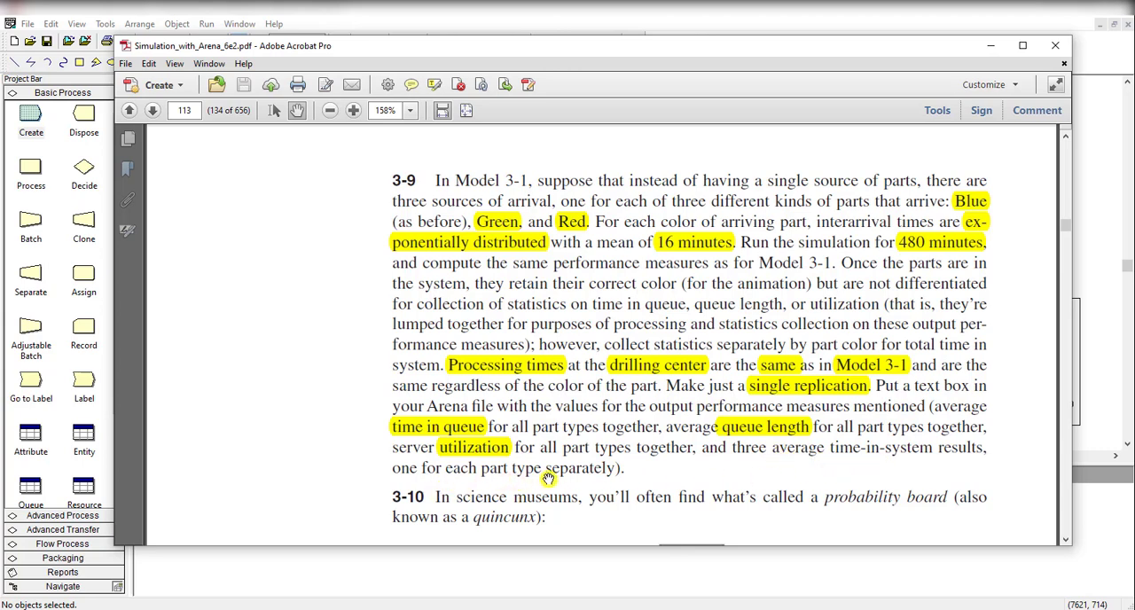
{"action": "mouse_move", "coordinate": [795, 401]}
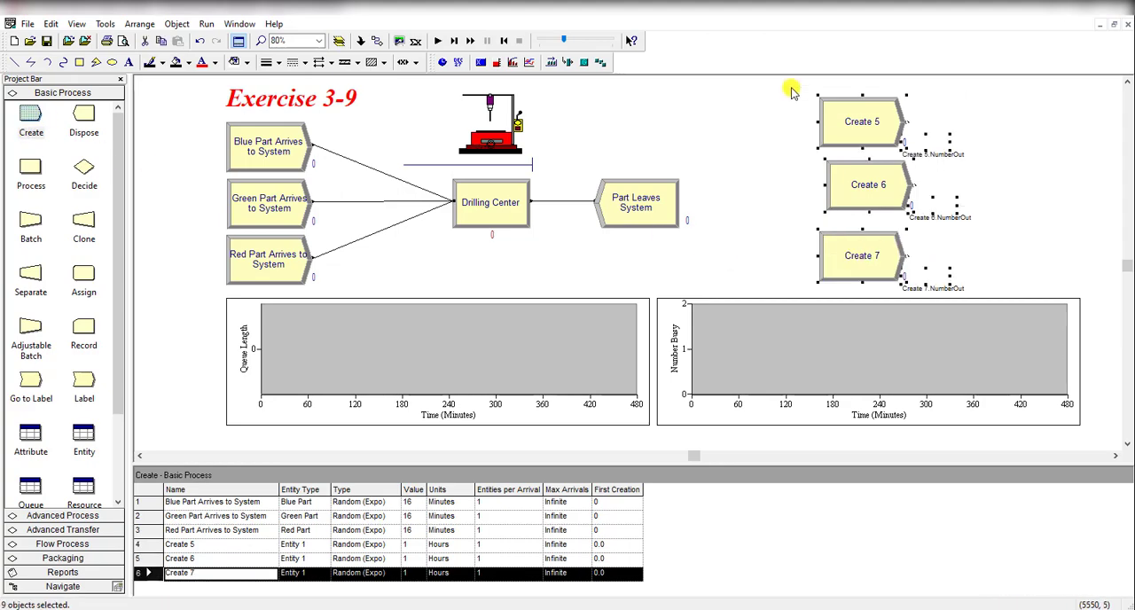
- Open the 'Blue Part Arrives to System' Create module's settings
{"action": "double_click", "coordinate": [268, 147]}
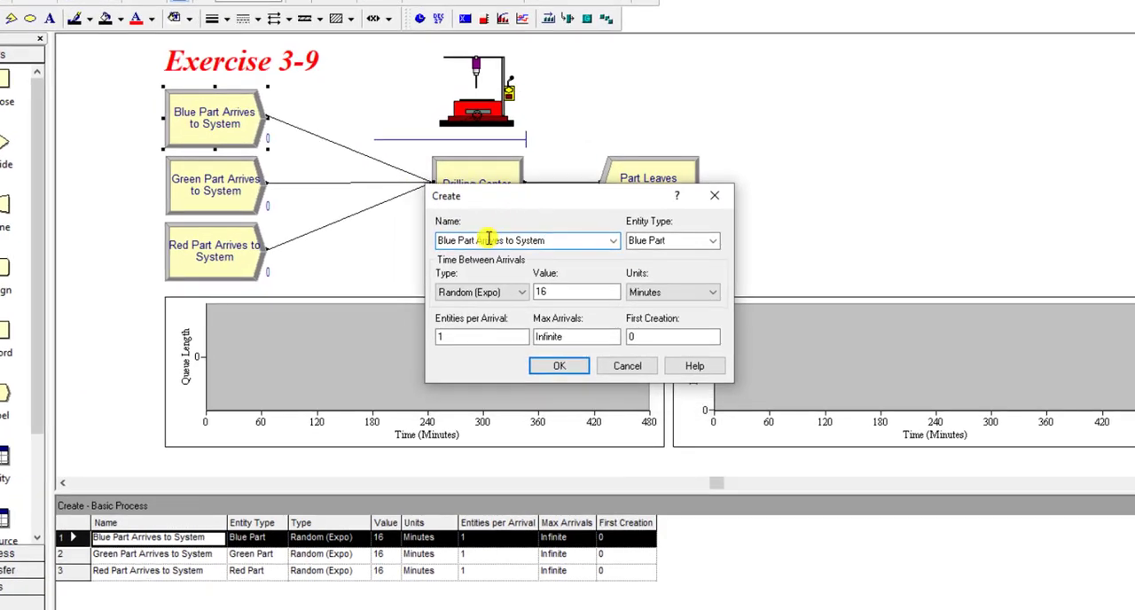
- Review the Blue Part arrival's Random (Expo), 16 Minutes fields and close without changes
{"action": "left_click", "coordinate": [528, 241]}
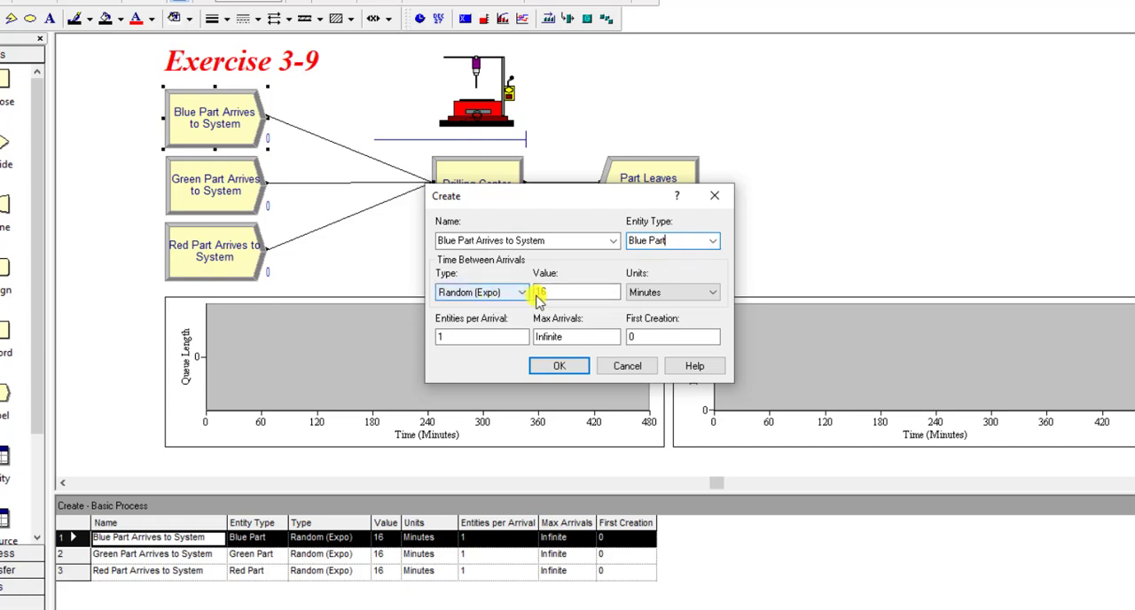
{"action": "left_click", "coordinate": [576, 291]}
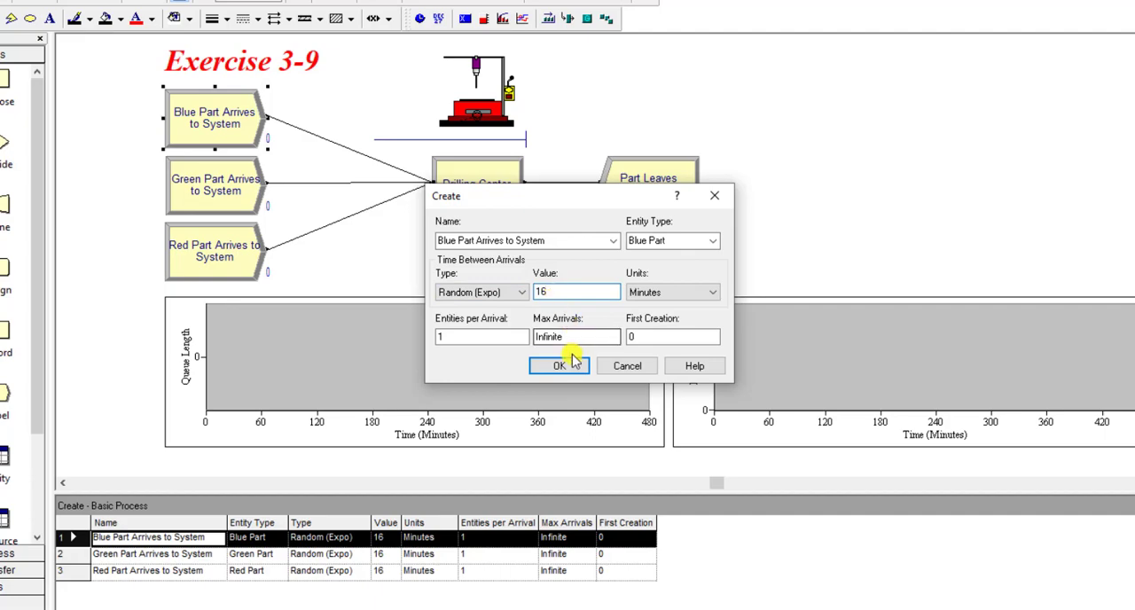
{"action": "left_click", "coordinate": [557, 365]}
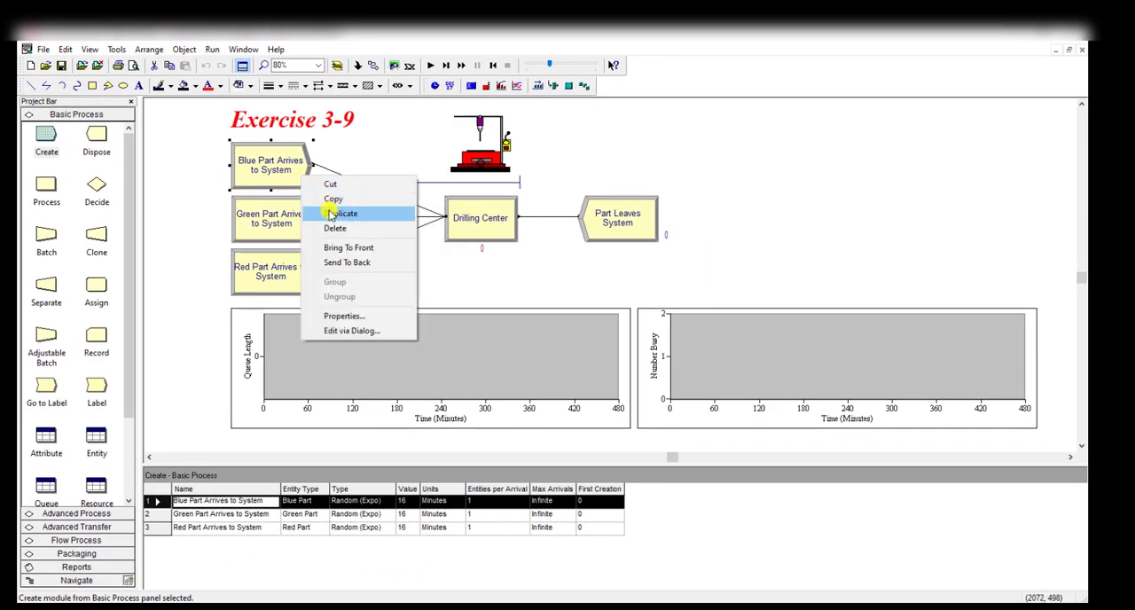
{"action": "left_click", "coordinate": [344, 213]}
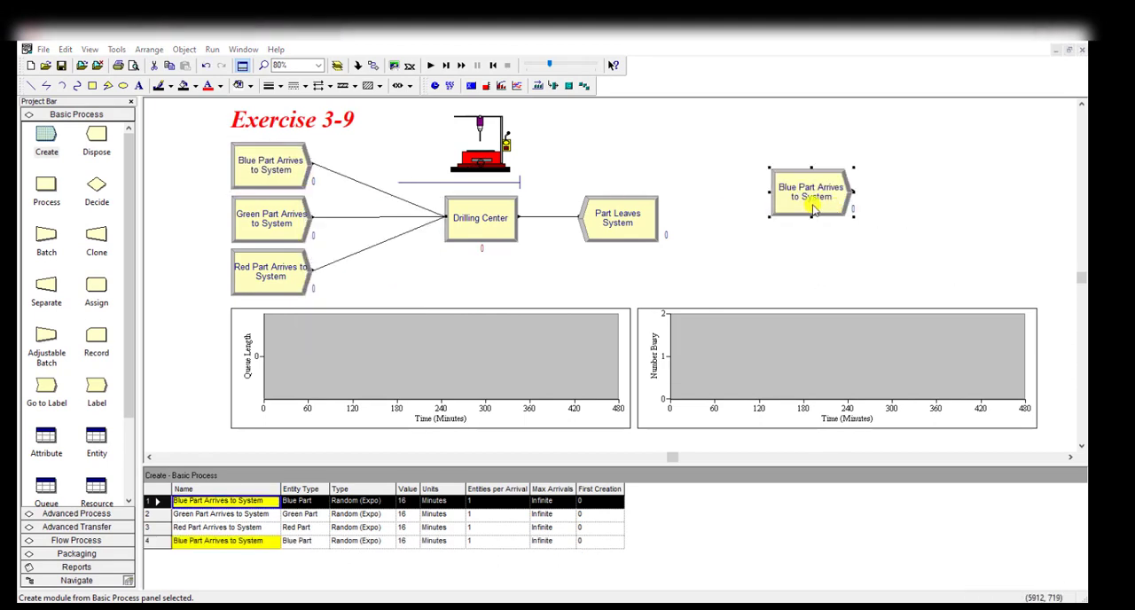
{"action": "double_click", "coordinate": [809, 191]}
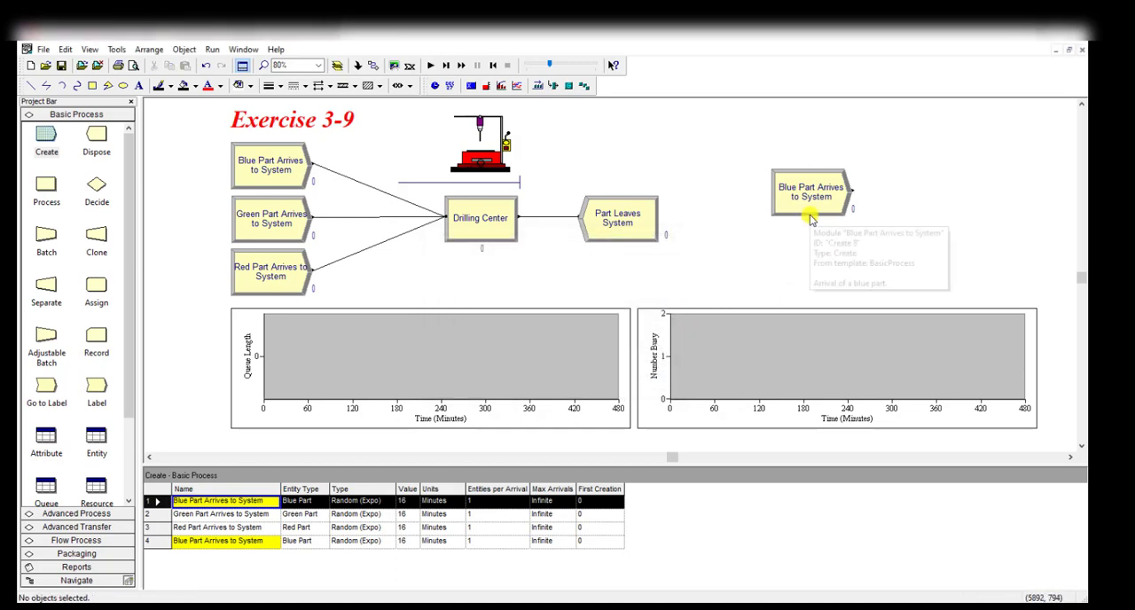
{"action": "mouse_move", "coordinate": [754, 214]}
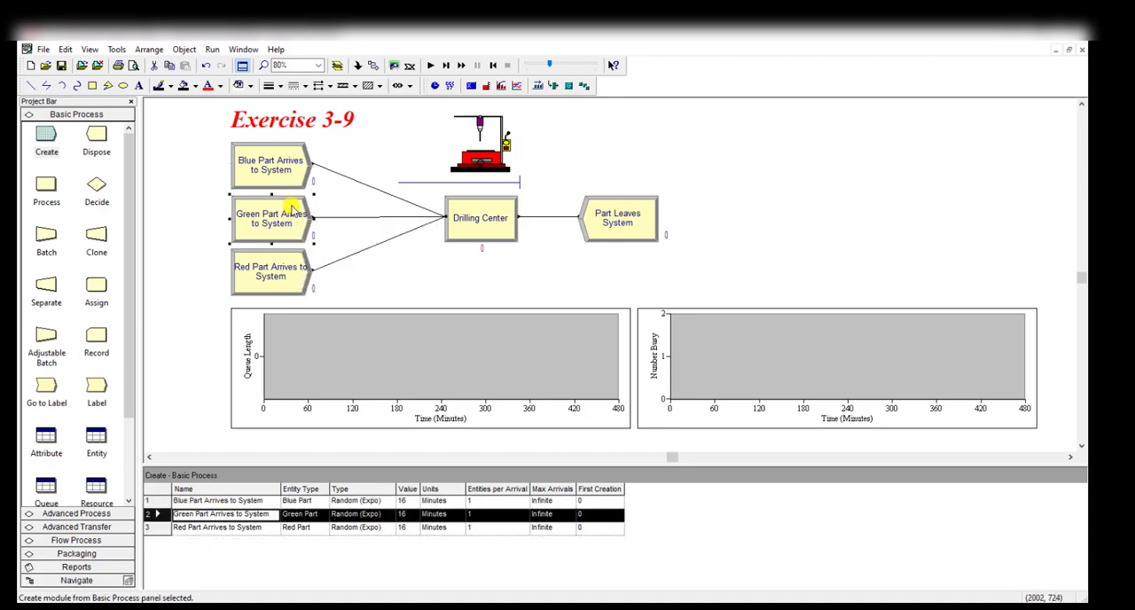
- Open the Green and Red Part arrival settings and check the Red Part entity type
{"action": "double_click", "coordinate": [270, 218]}
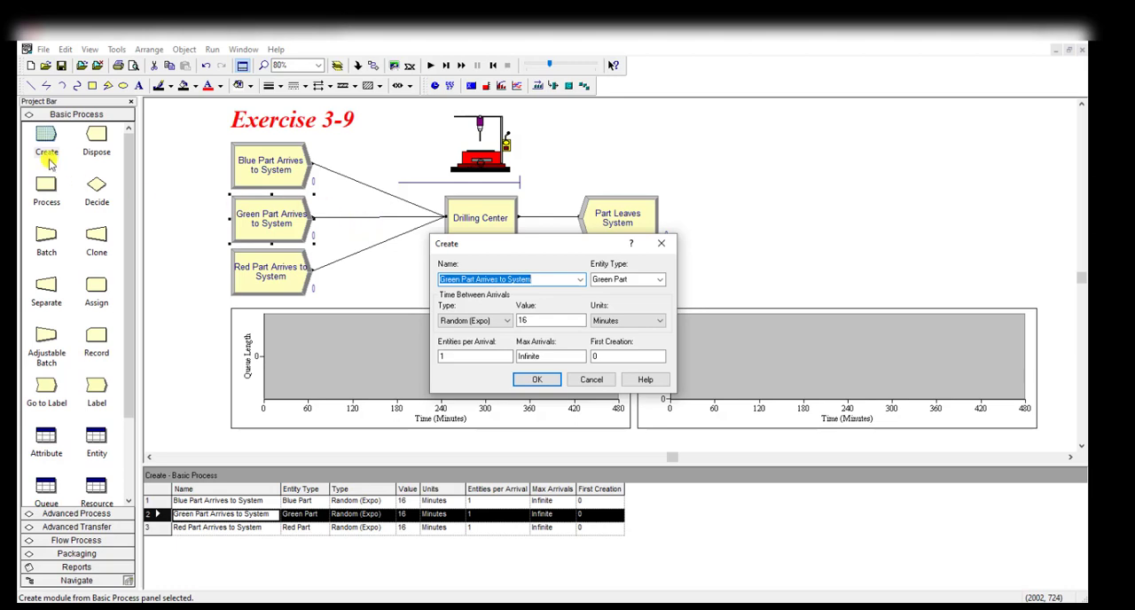
{"action": "mouse_move", "coordinate": [155, 215]}
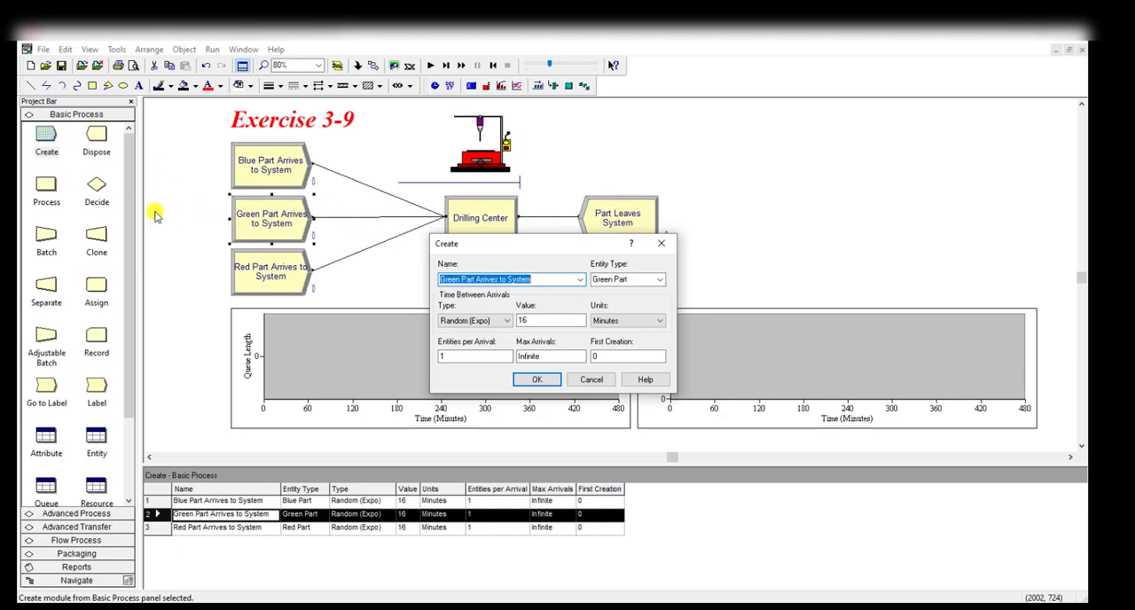
{"action": "mouse_move", "coordinate": [268, 241]}
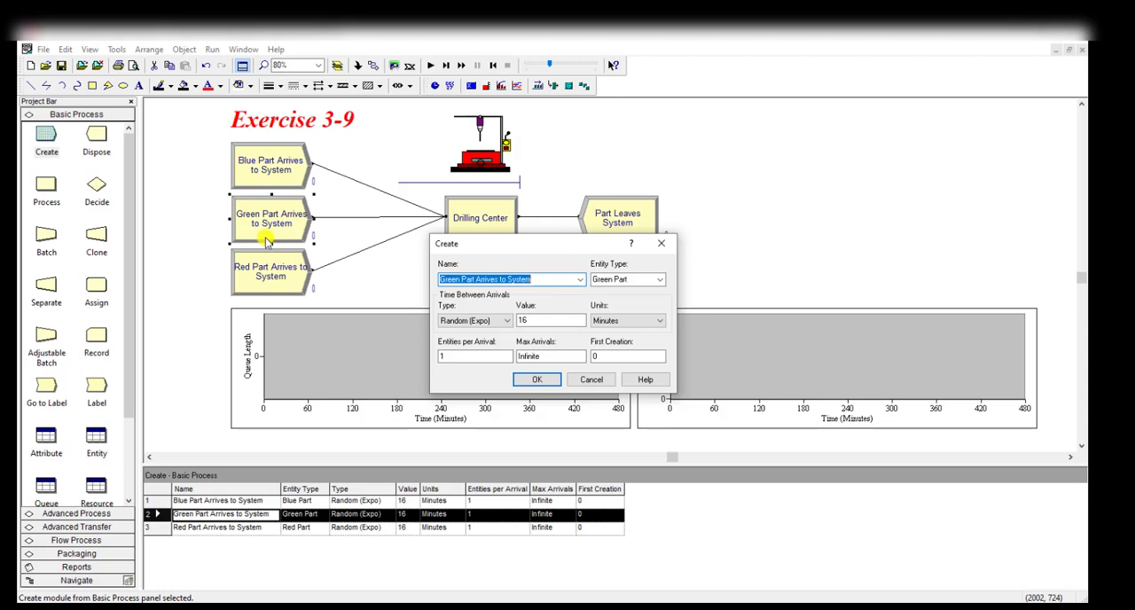
{"action": "mouse_move", "coordinate": [252, 182]}
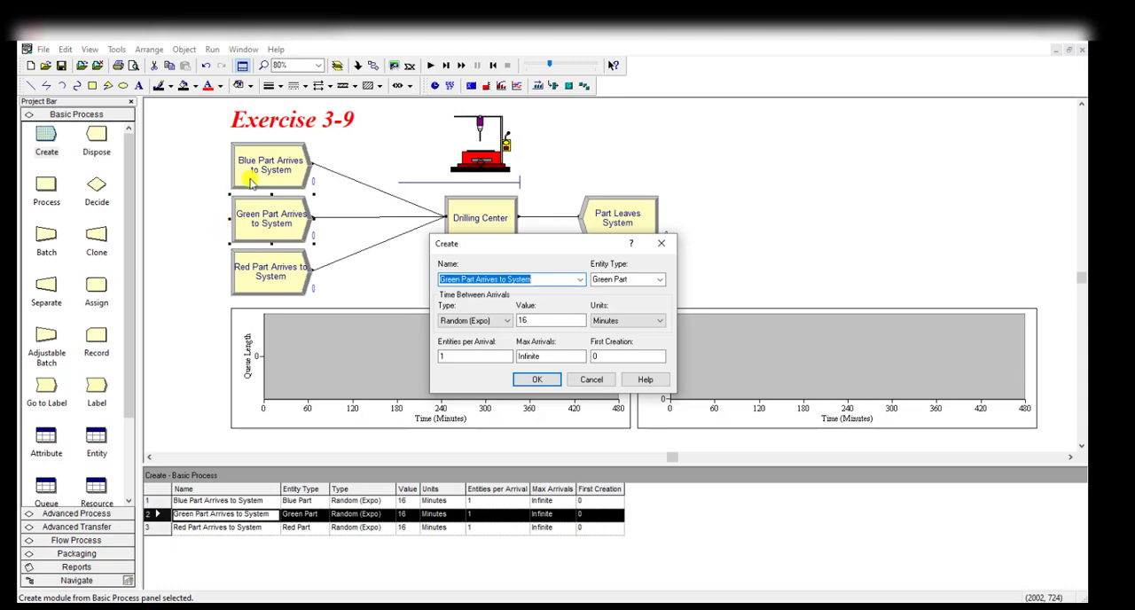
{"action": "mouse_move", "coordinate": [270, 217]}
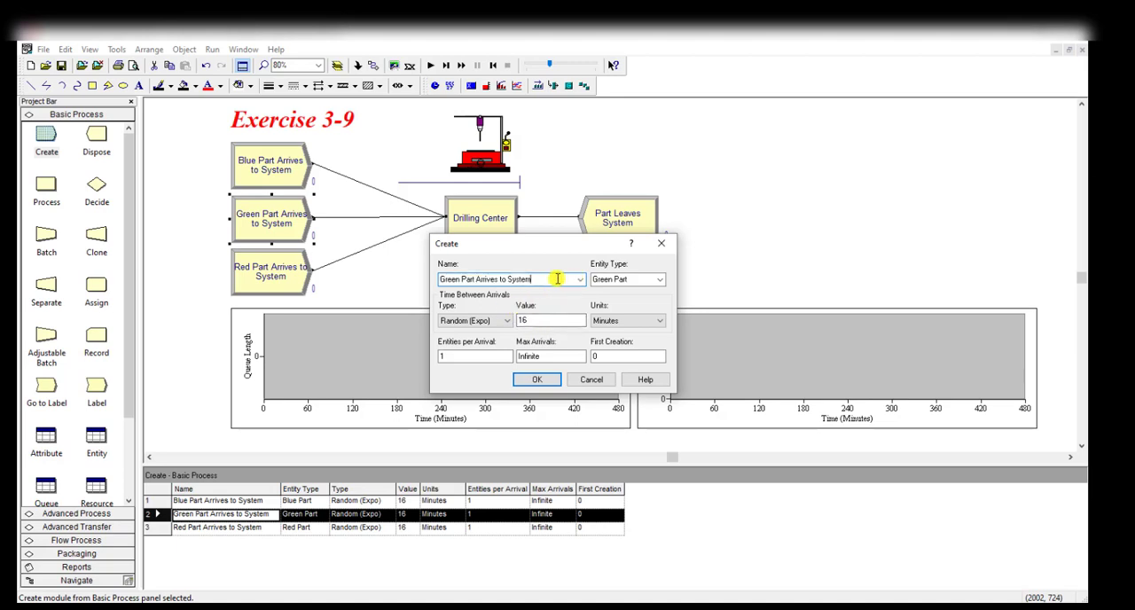
{"action": "double_click", "coordinate": [486, 279]}
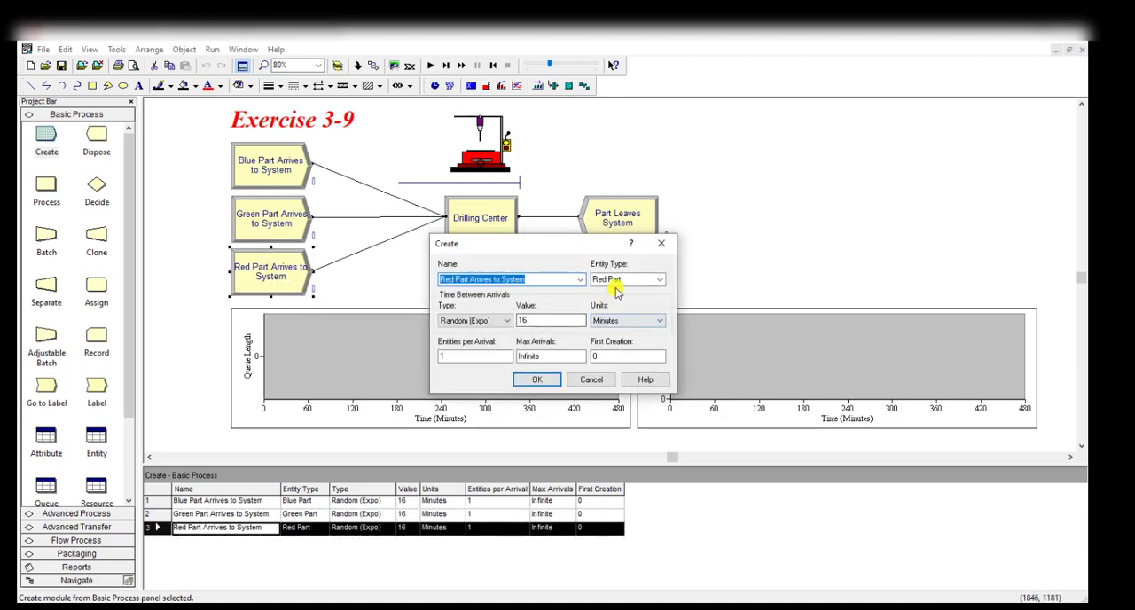
{"action": "left_click", "coordinate": [620, 279]}
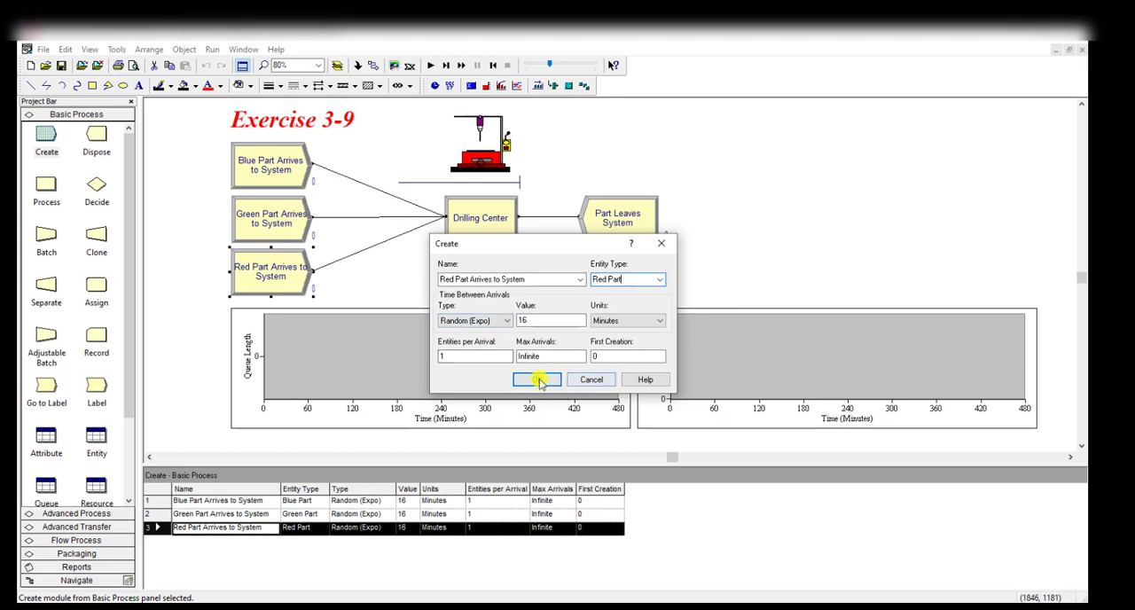
- Check Drilling Center seizes 1 Drill Press with triangular 1, 3, 6 minute delay
{"action": "left_click", "coordinate": [536, 379]}
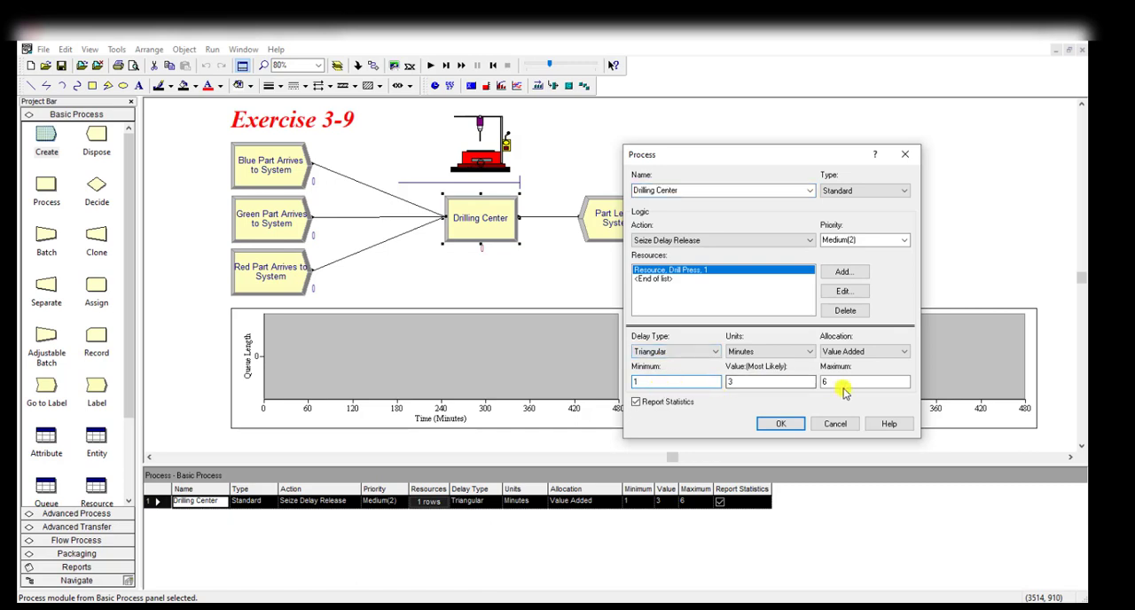
{"action": "left_click", "coordinate": [770, 381]}
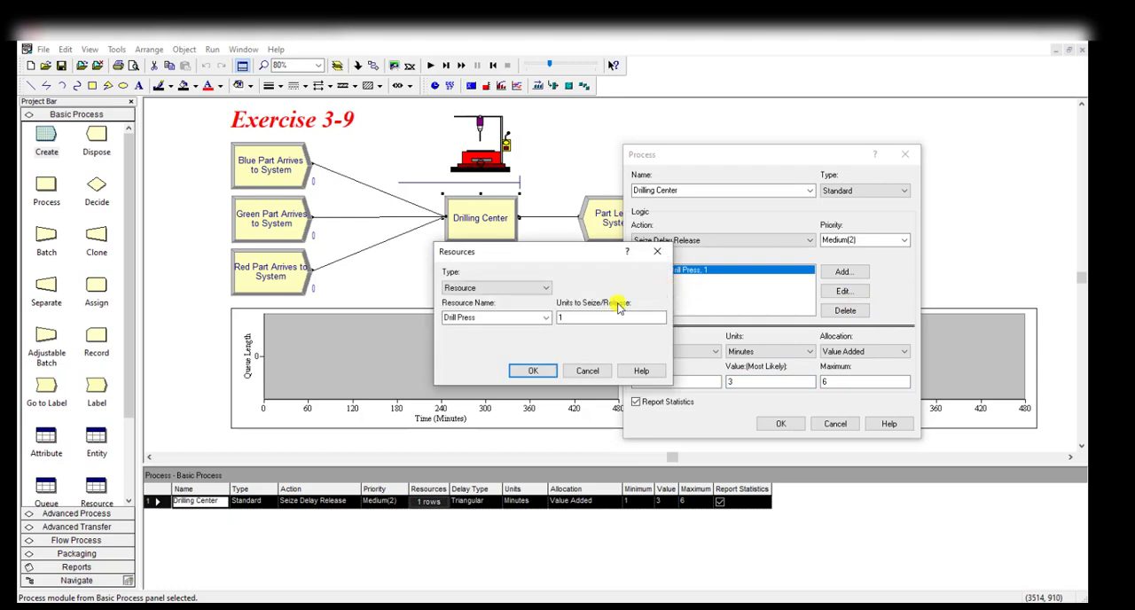
{"action": "left_click", "coordinate": [610, 317]}
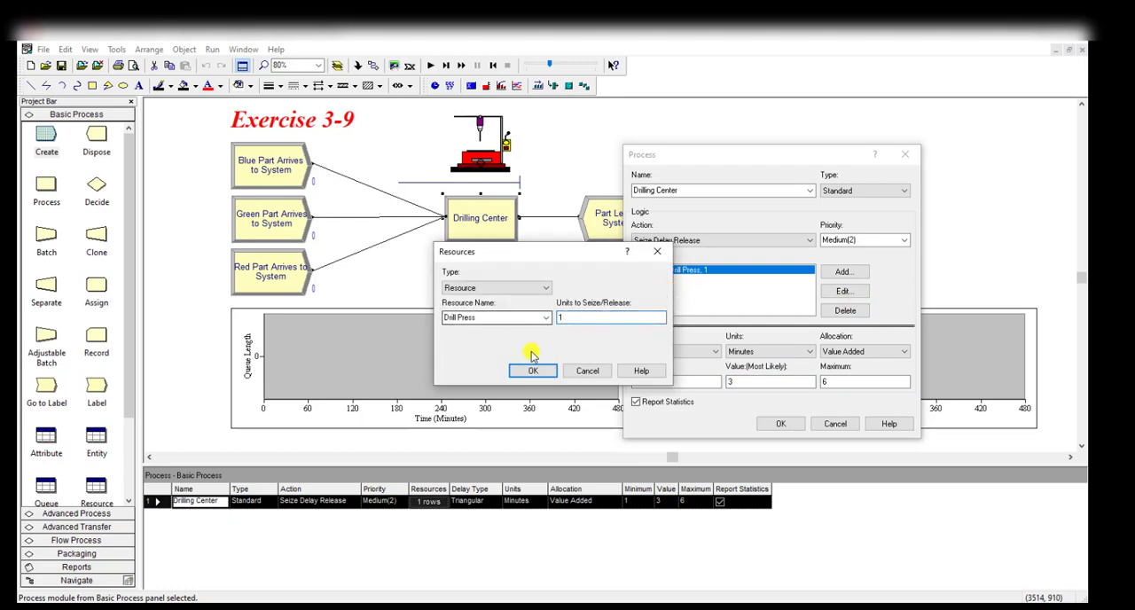
{"action": "left_click", "coordinate": [533, 371]}
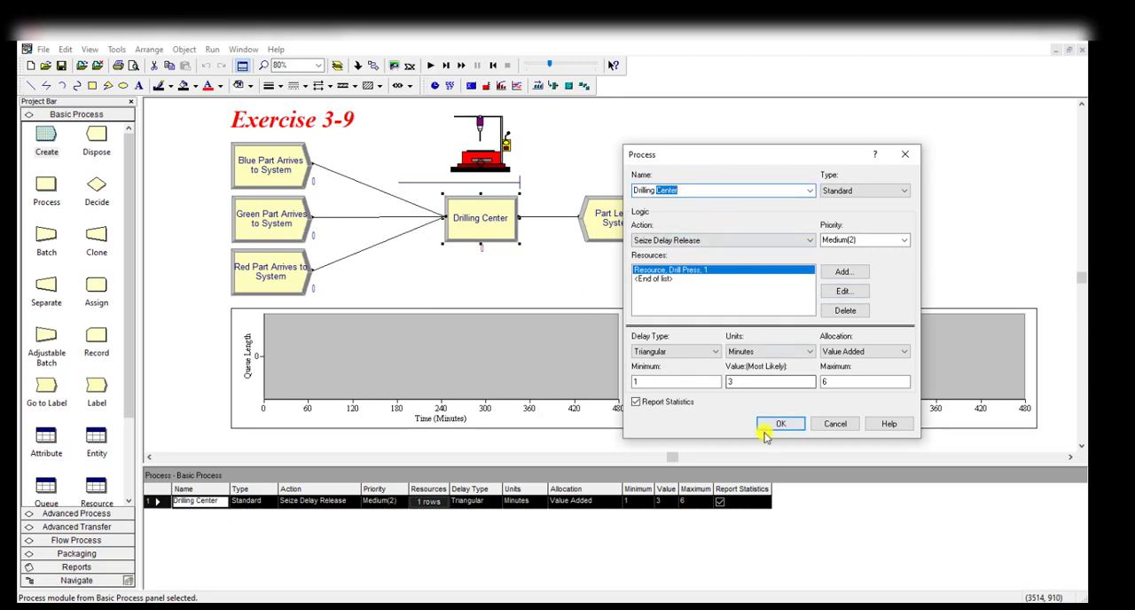
{"action": "left_click", "coordinate": [780, 423]}
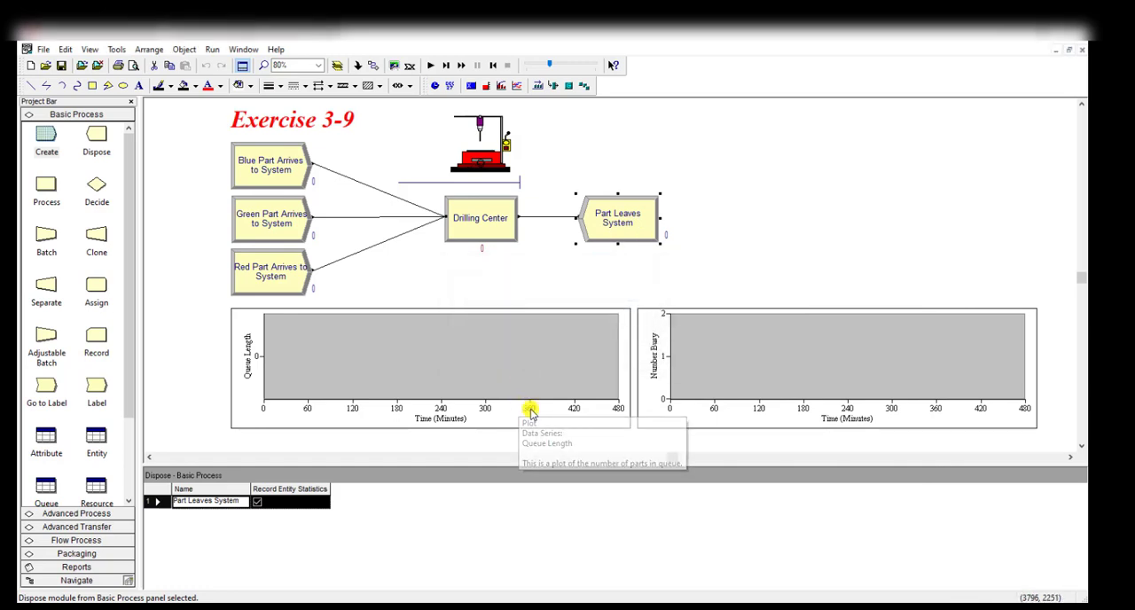
- Inspect Blue, Green, Red Part ball pictures and Drill Press fixed capacity 1
{"action": "left_click", "coordinate": [519, 414]}
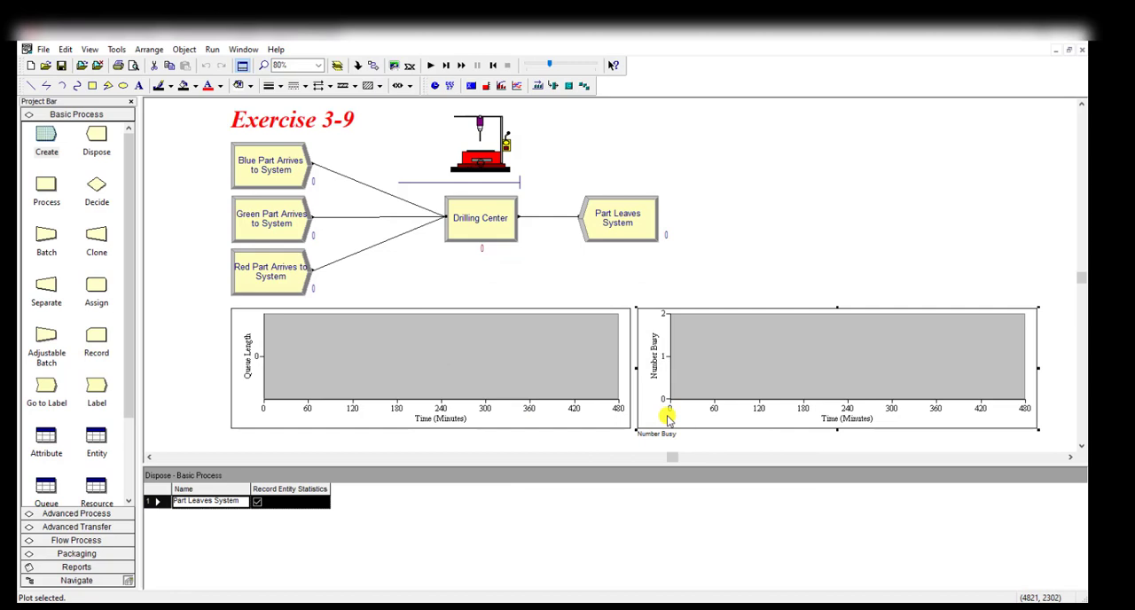
{"action": "left_click", "coordinate": [46, 441]}
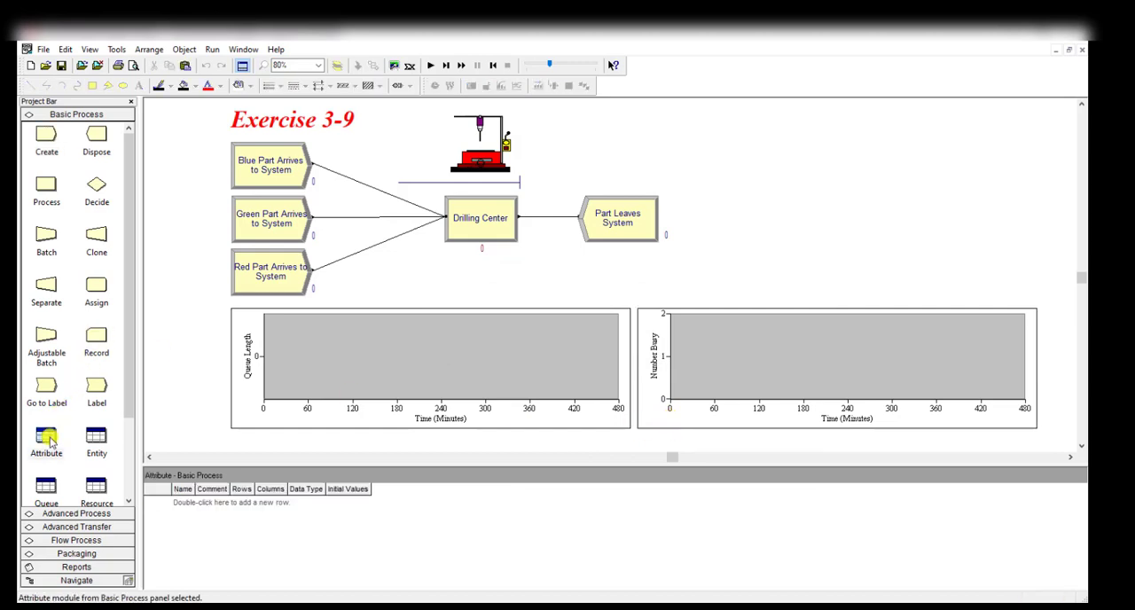
{"action": "left_click", "coordinate": [96, 337]}
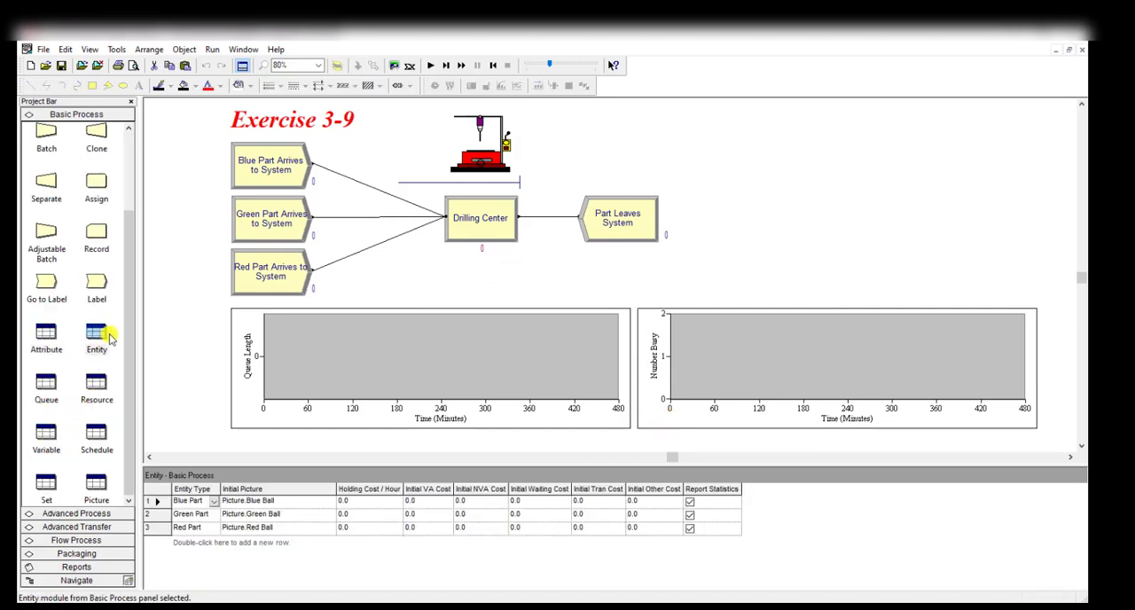
{"action": "left_click", "coordinate": [275, 500]}
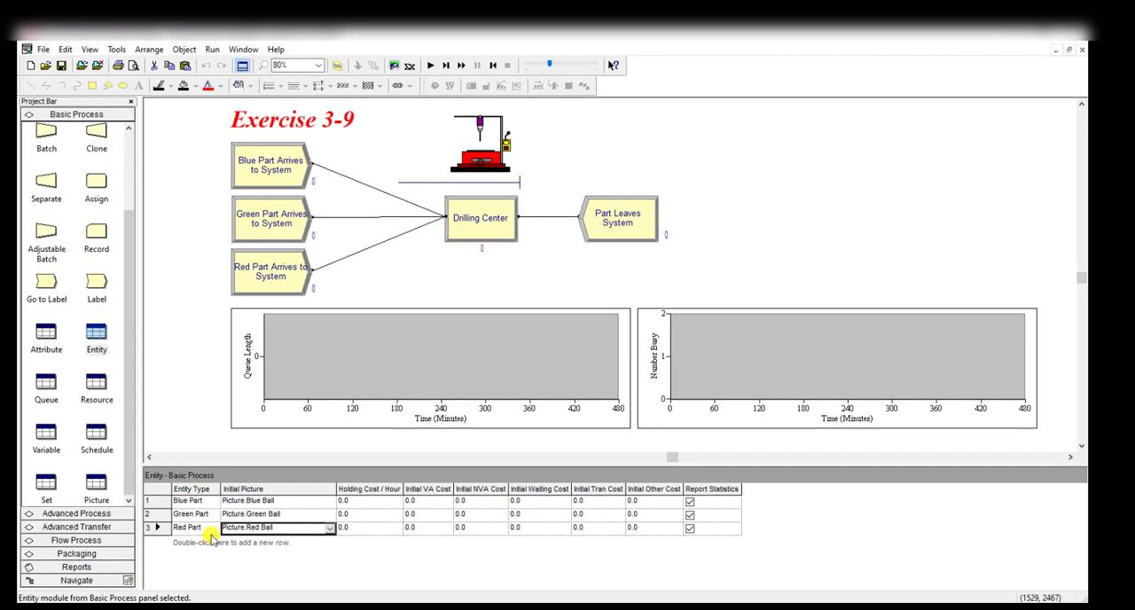
{"action": "left_click", "coordinate": [188, 500]}
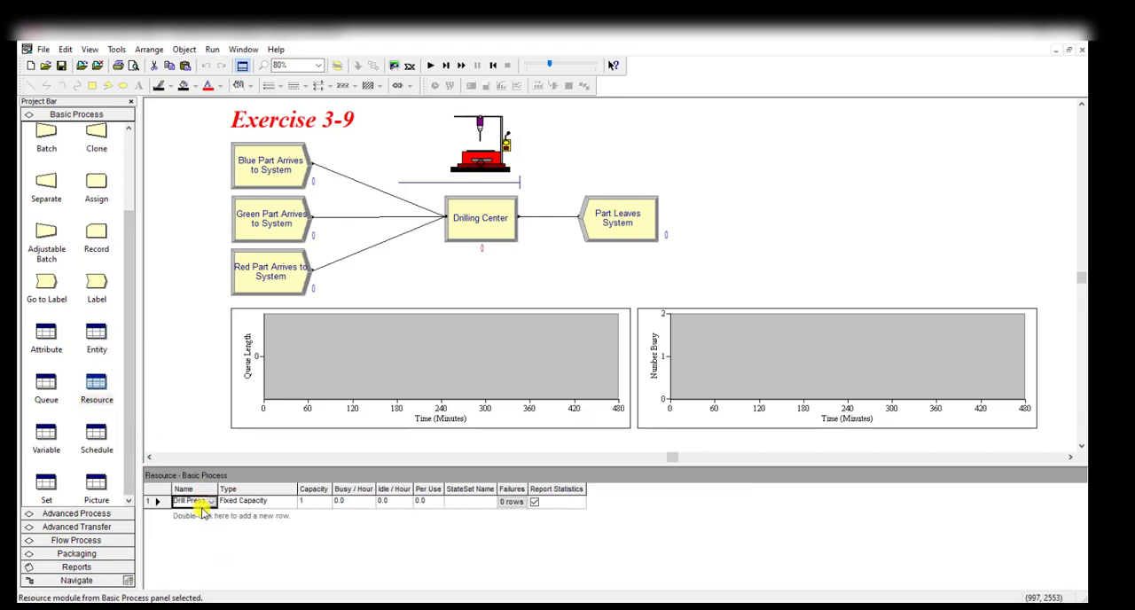
{"action": "left_click", "coordinate": [313, 501]}
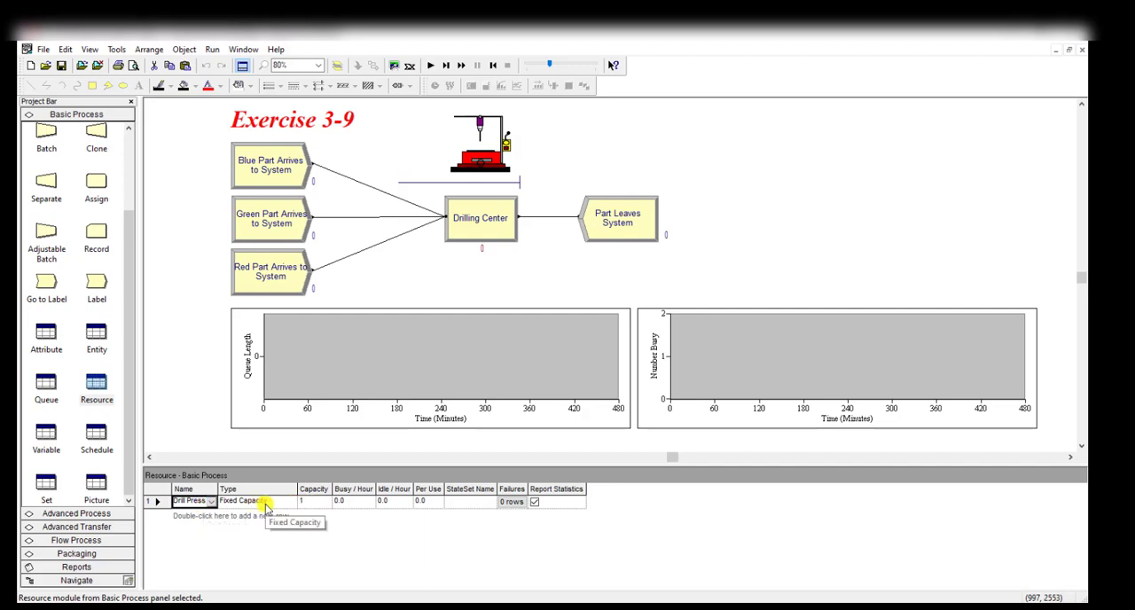
{"action": "left_click", "coordinate": [312, 500]}
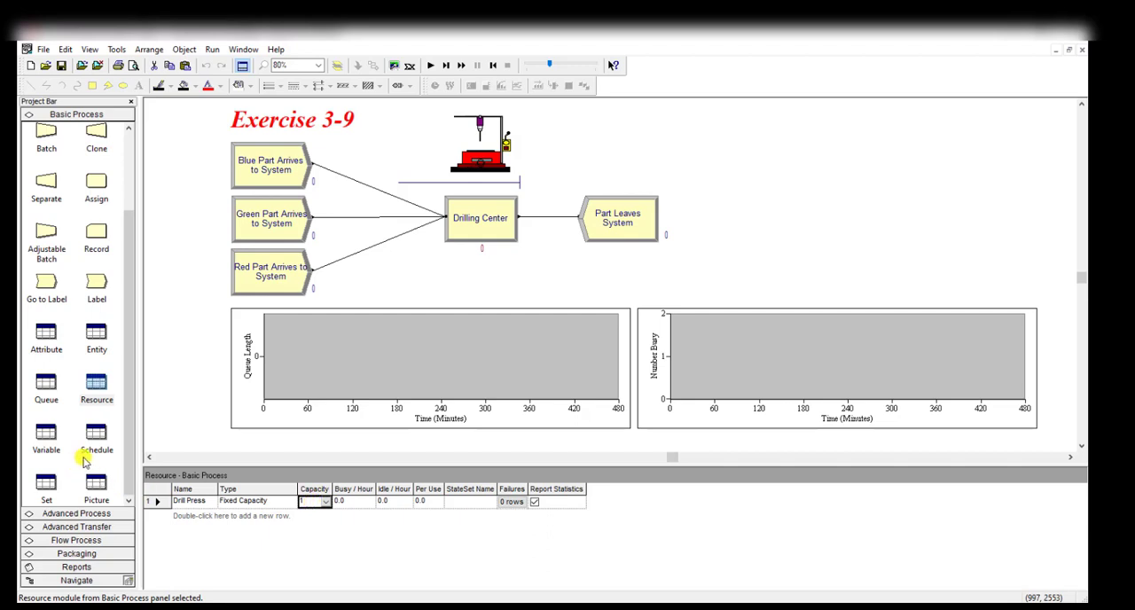
- Set Run Setup to one replication of 480 minutes
{"action": "left_click", "coordinate": [212, 49]}
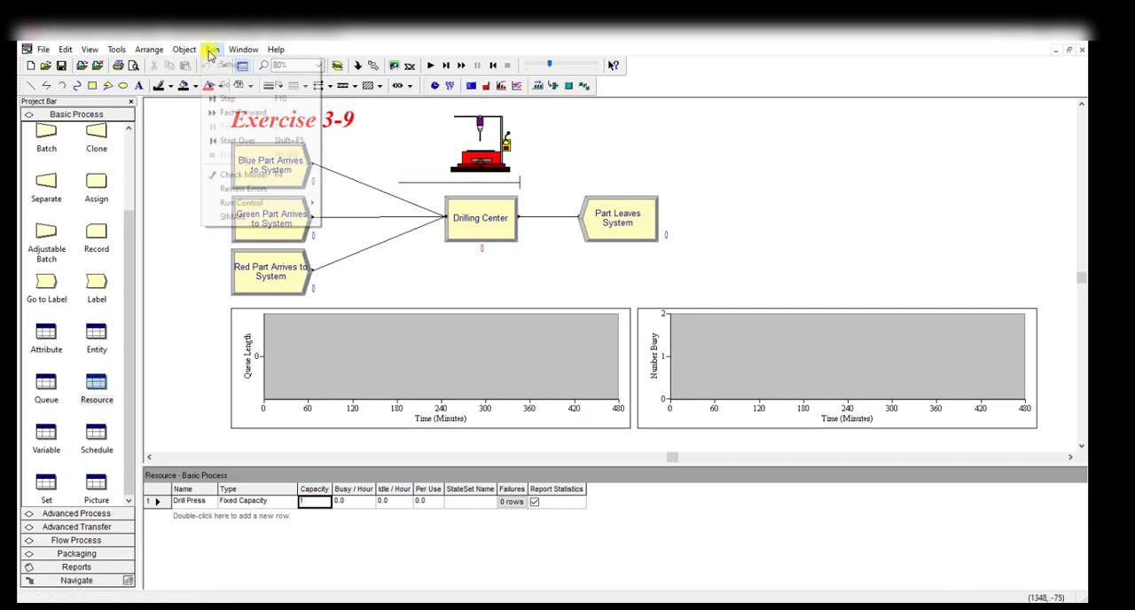
{"action": "left_click", "coordinate": [211, 49]}
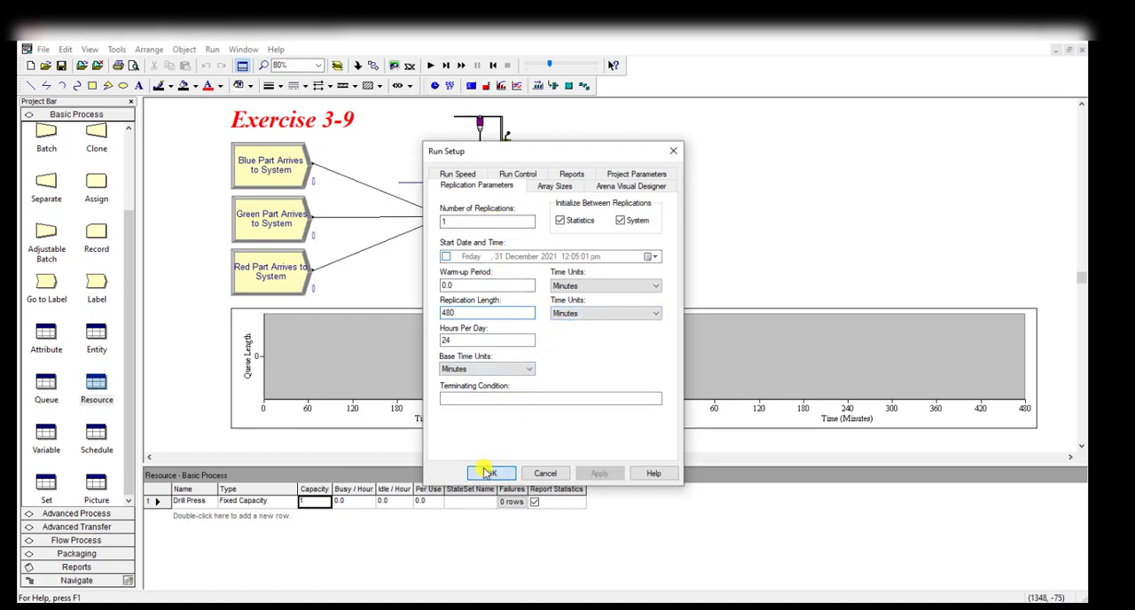
{"action": "left_click", "coordinate": [490, 472]}
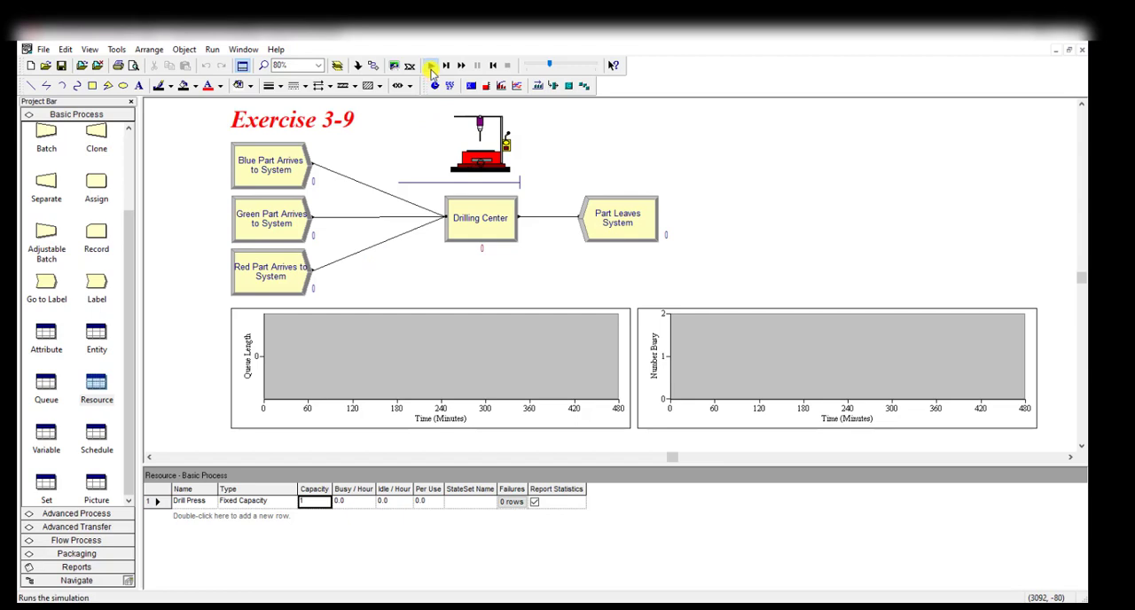
- Run the simulation and open the results report showing 88 parts out
{"action": "left_click", "coordinate": [430, 65]}
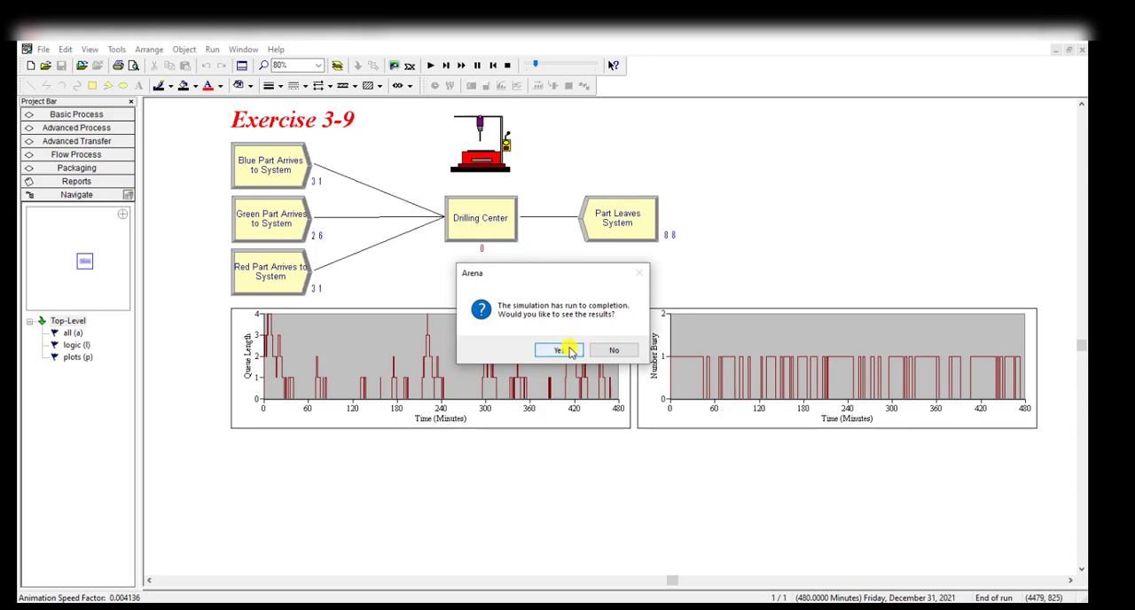
{"action": "left_click", "coordinate": [556, 350]}
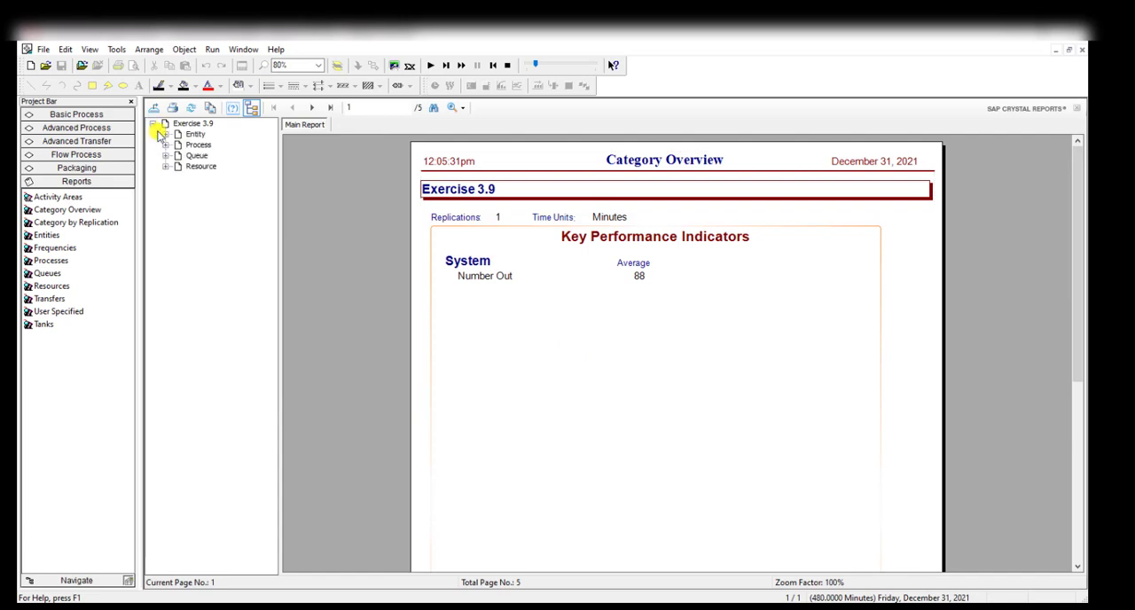
- Review queue waits (3.0 min), Drill Press utilization 0.6474, and per-part times
{"action": "left_click", "coordinate": [197, 155]}
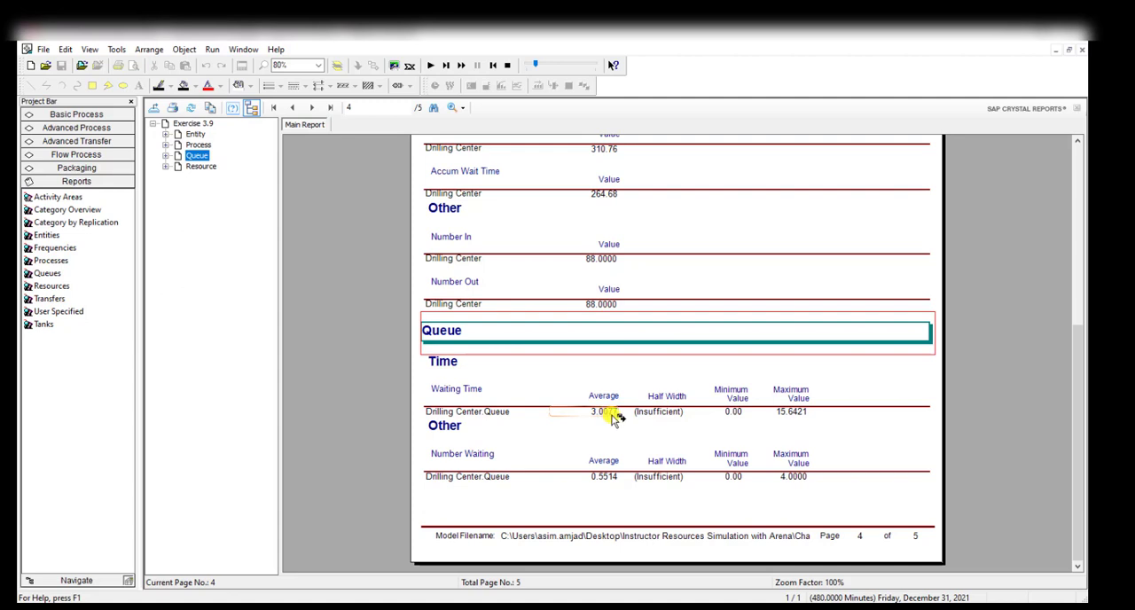
{"action": "mouse_move", "coordinate": [616, 417]}
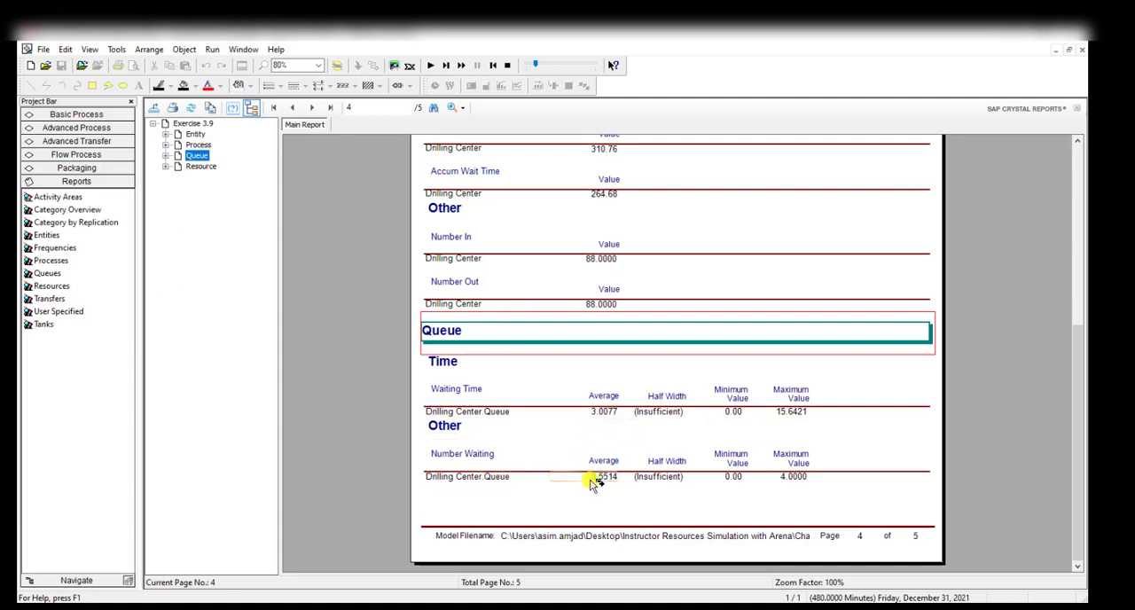
{"action": "left_click", "coordinate": [201, 167]}
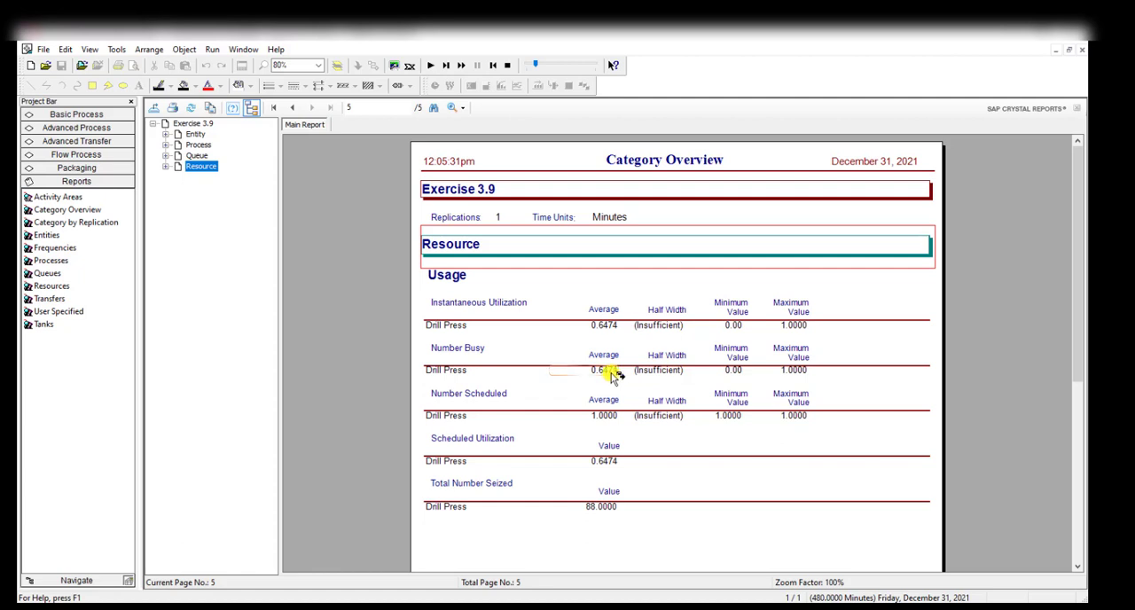
{"action": "left_click", "coordinate": [195, 134]}
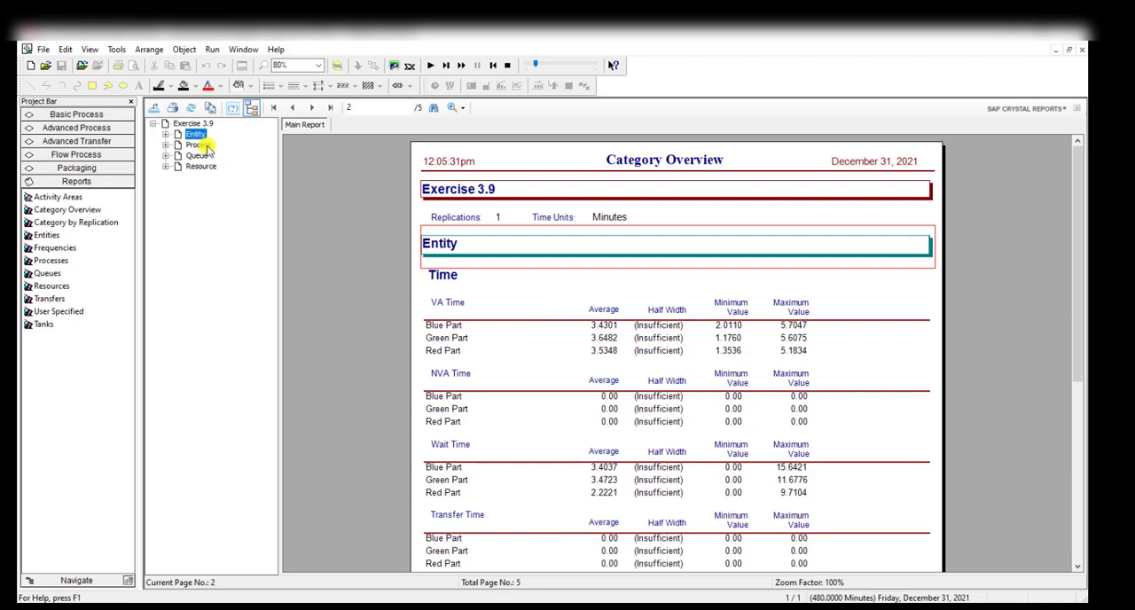
{"action": "scroll", "scroll_direction": "down", "scroll_amount": 3}
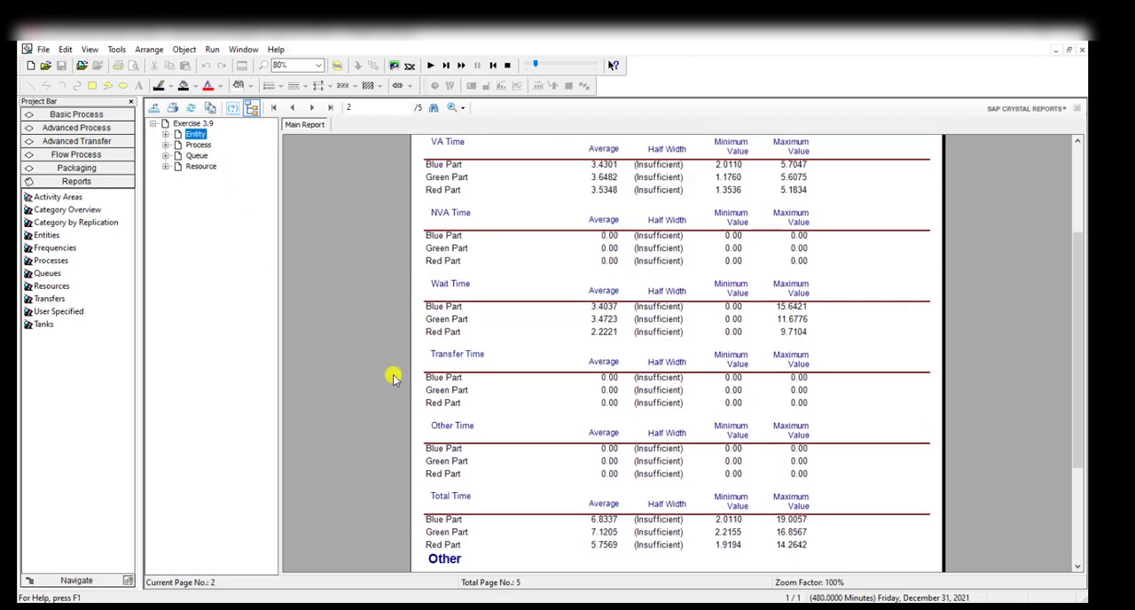
{"action": "mouse_move", "coordinate": [536, 458]}
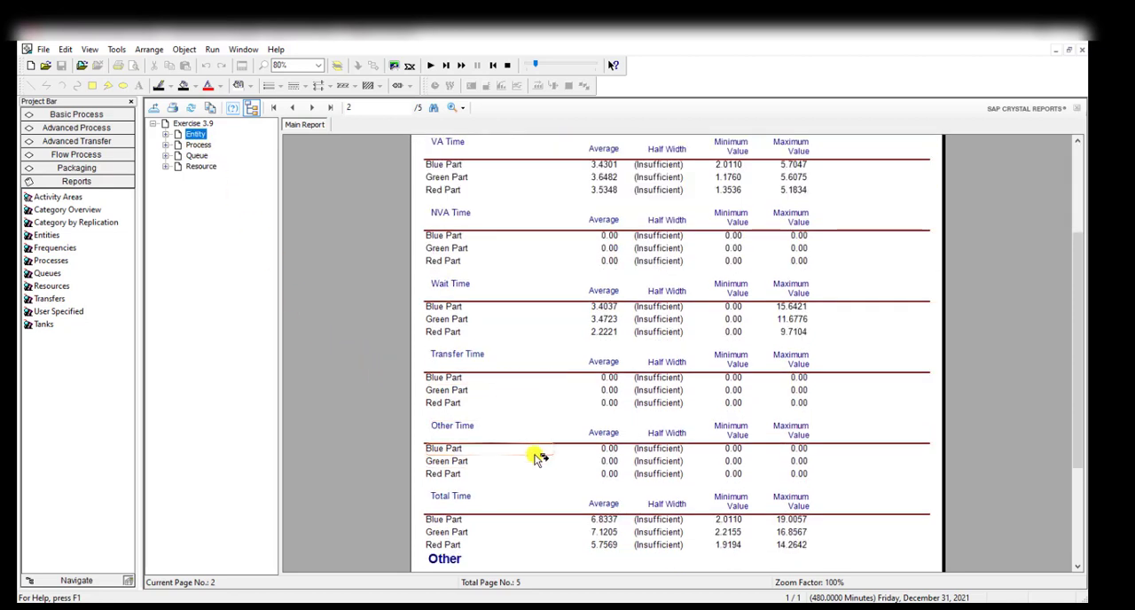